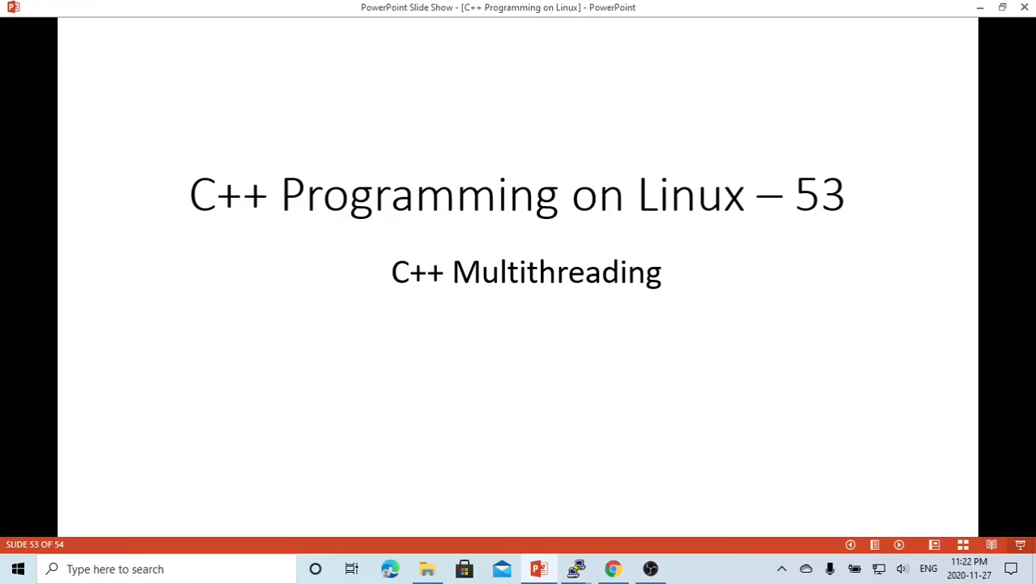
{"action": "mouse_move", "coordinate": [576, 567]}
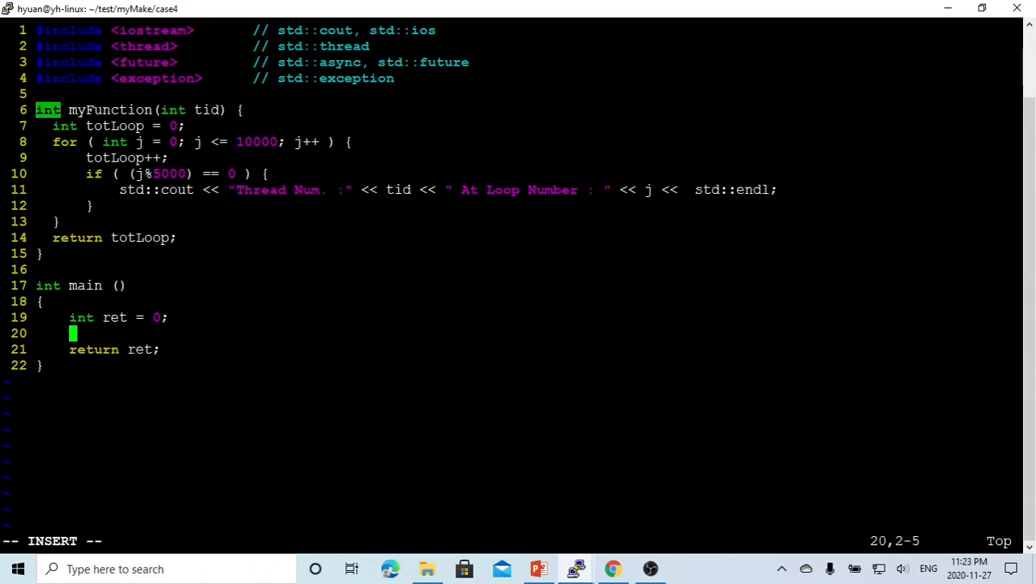
- Write main's loop for (int i=0; i<5; i++) { ret = myFunction(i); } and save the file
{"action": "type", "text": "for ("}
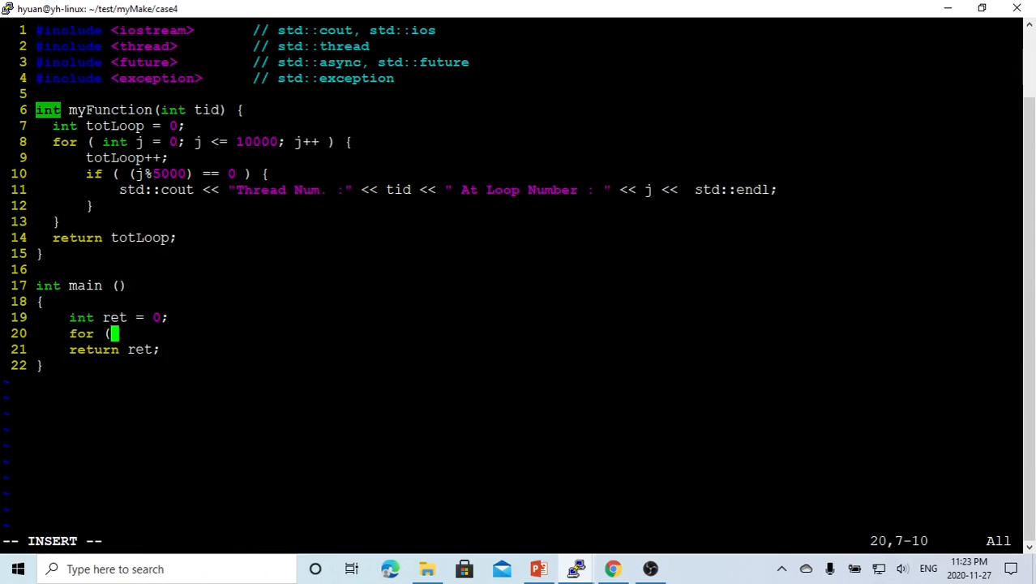
{"action": "type", "text": "int i"}
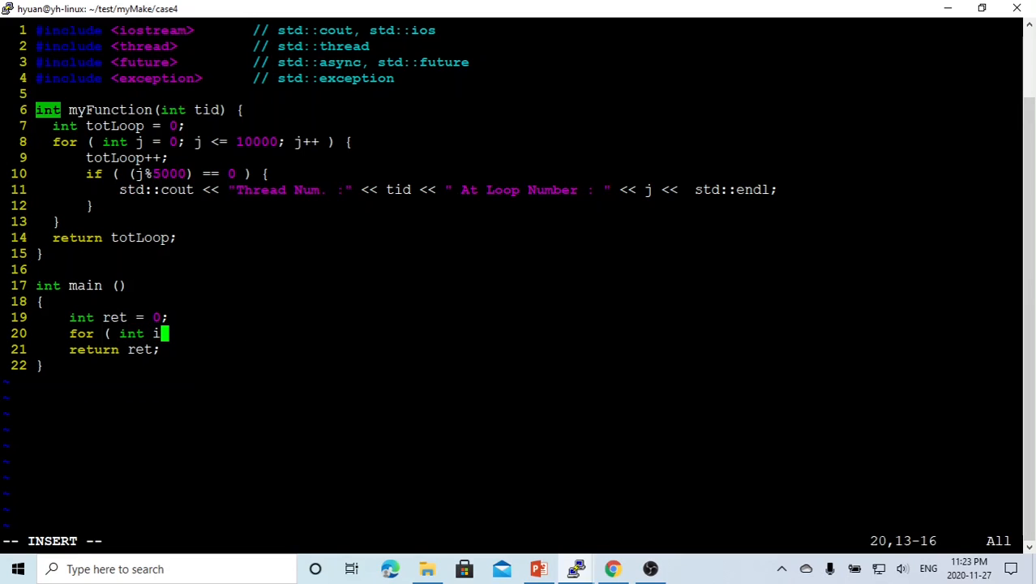
{"action": "type", "text": "=0;"}
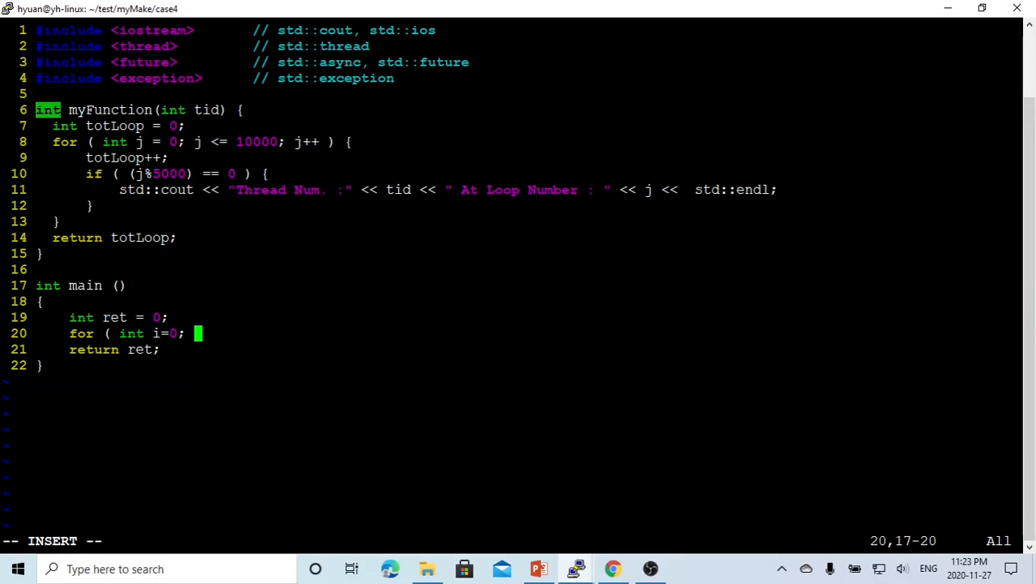
{"action": "type", "text": "i<"}
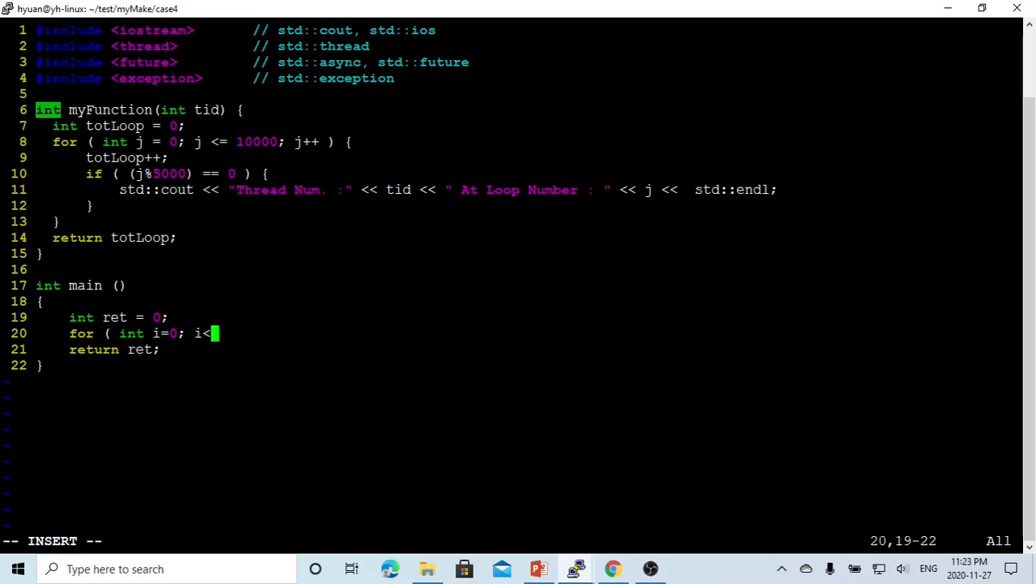
{"action": "type", "text": "5;"}
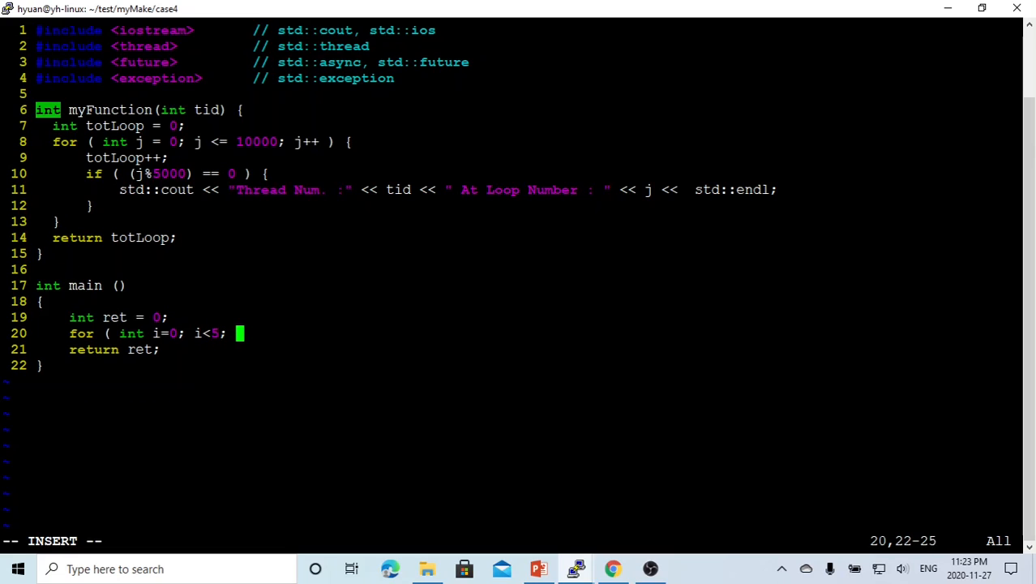
{"action": "type", "text": "i++) {"}
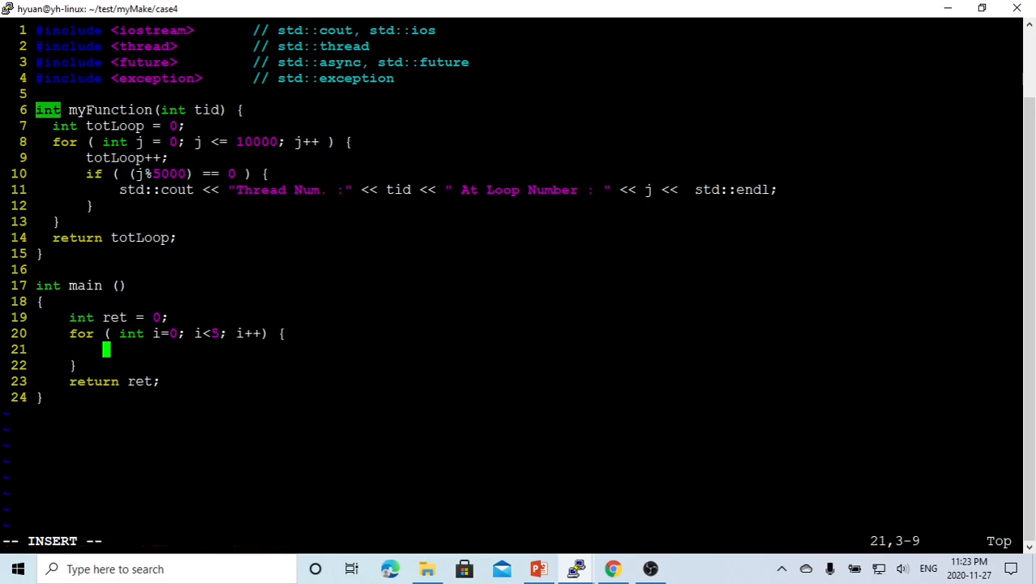
{"action": "type", "text": "ret ="}
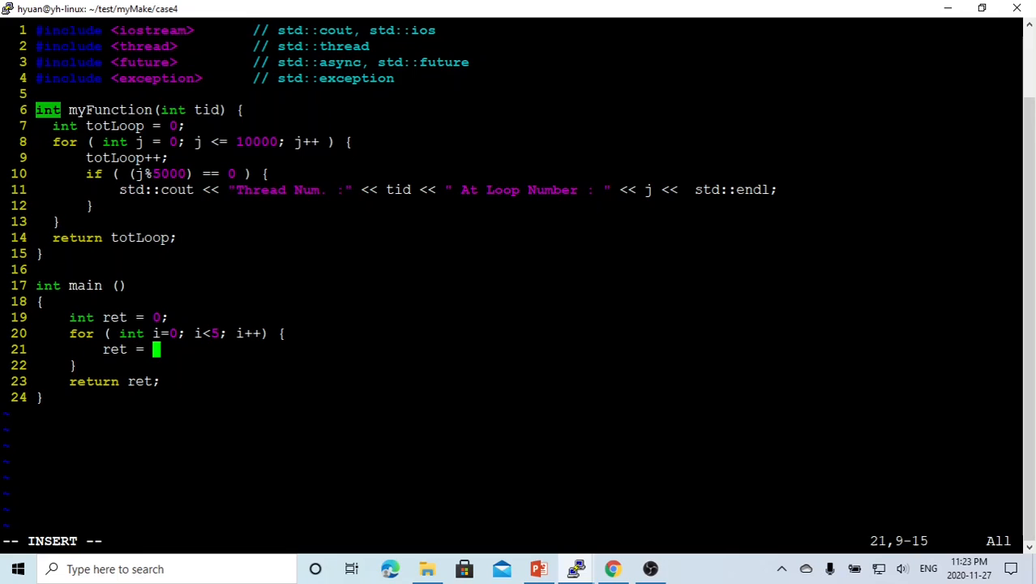
{"action": "type", "text": "myFunction"}
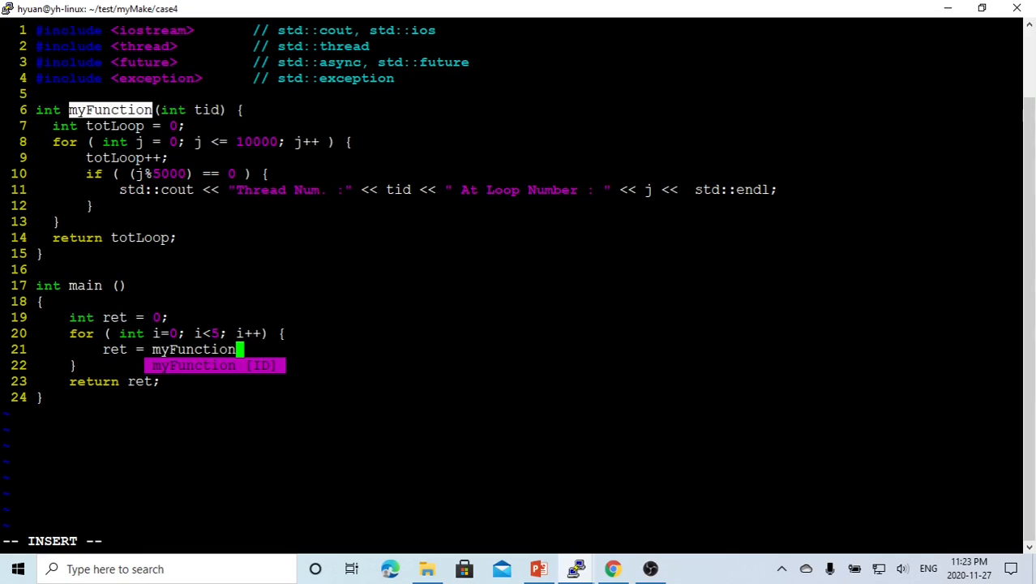
{"action": "type", "text": "(i);"}
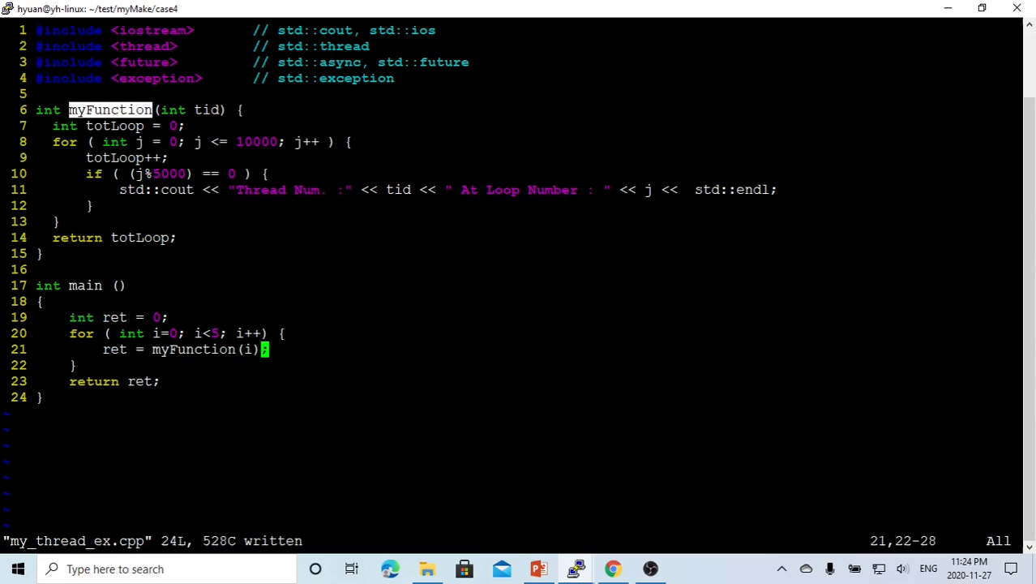
{"action": "mouse_move", "coordinate": [576, 568]}
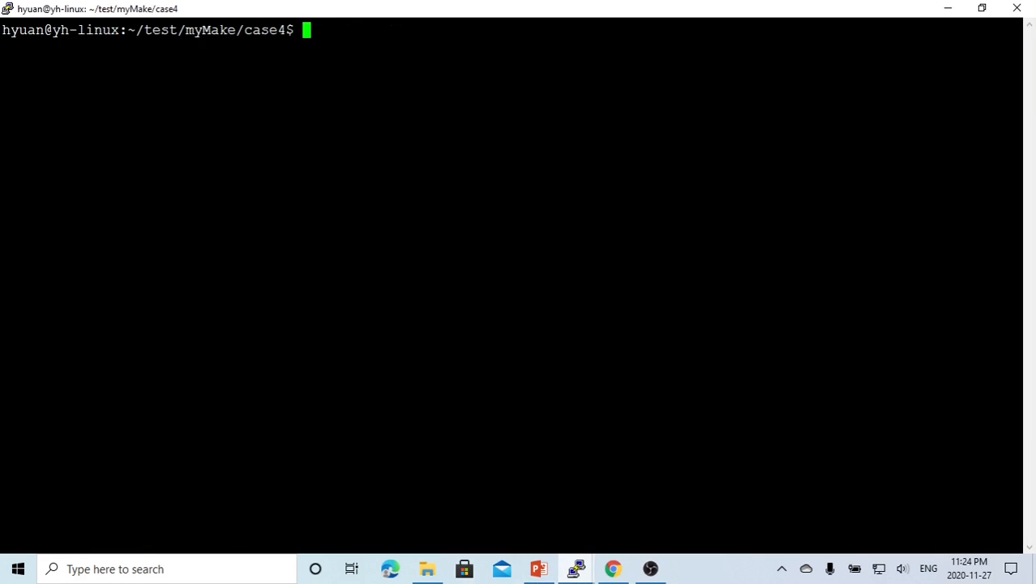
- Build with make all and run ./my_thread_ex, printing threads 0–4 counting sequentially
{"action": "type", "text": "make all"}
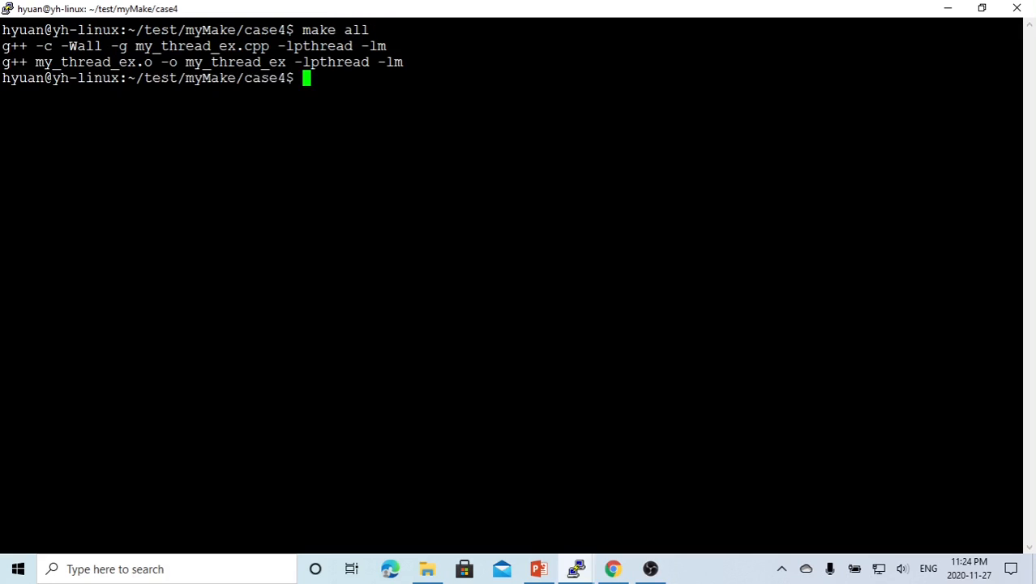
{"action": "type", "text": "my_thread_ex"}
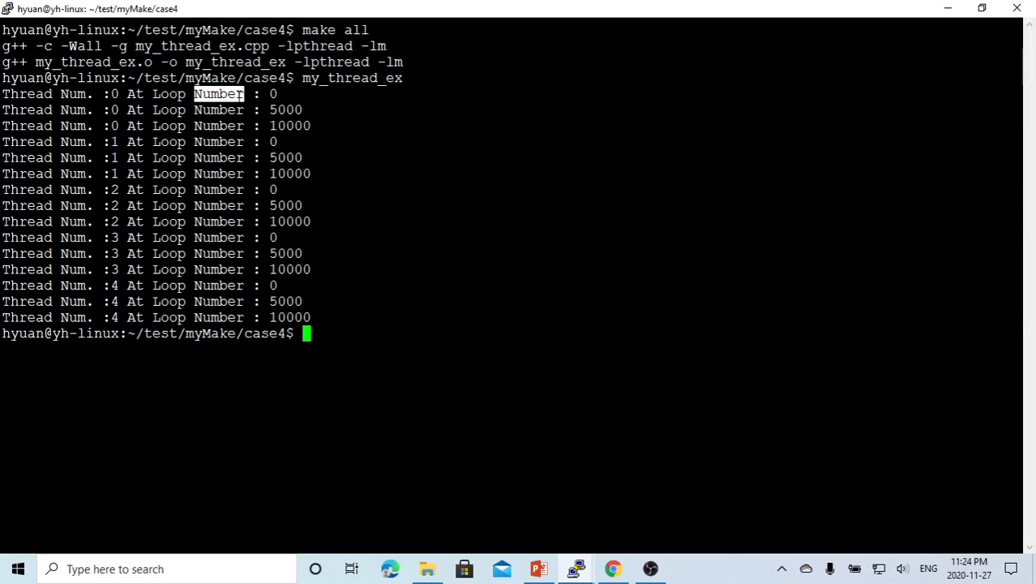
{"action": "double_click", "coordinate": [289, 127]}
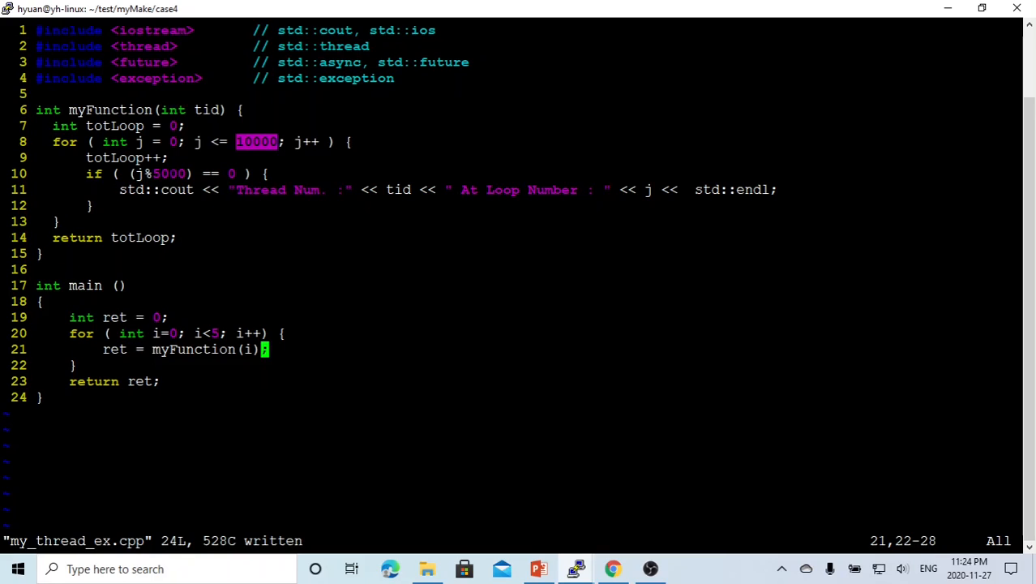
{"action": "key", "text": "n"}
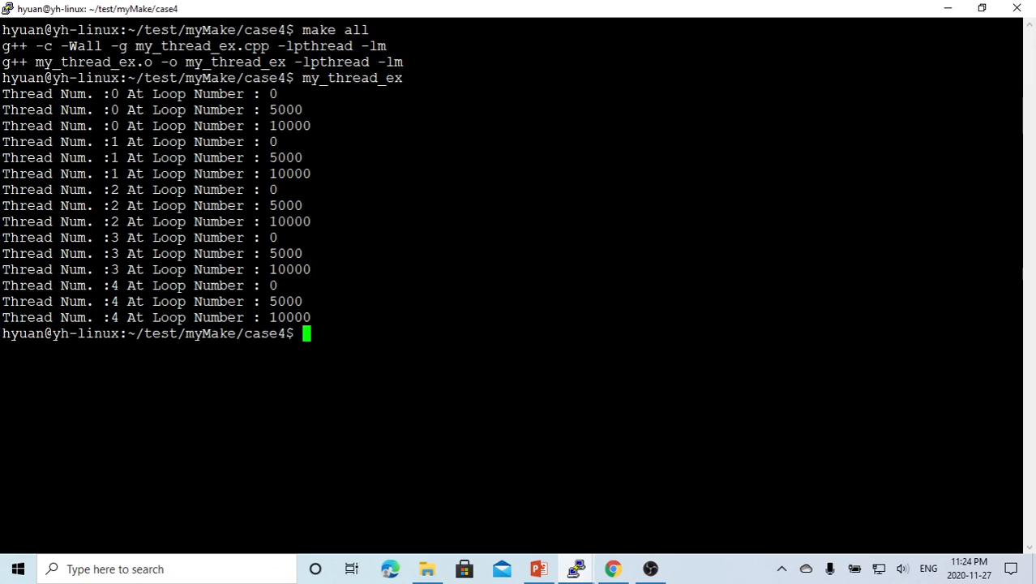
{"action": "left_click_drag", "start_coordinate": [2, 204], "coordinate": [311, 221]}
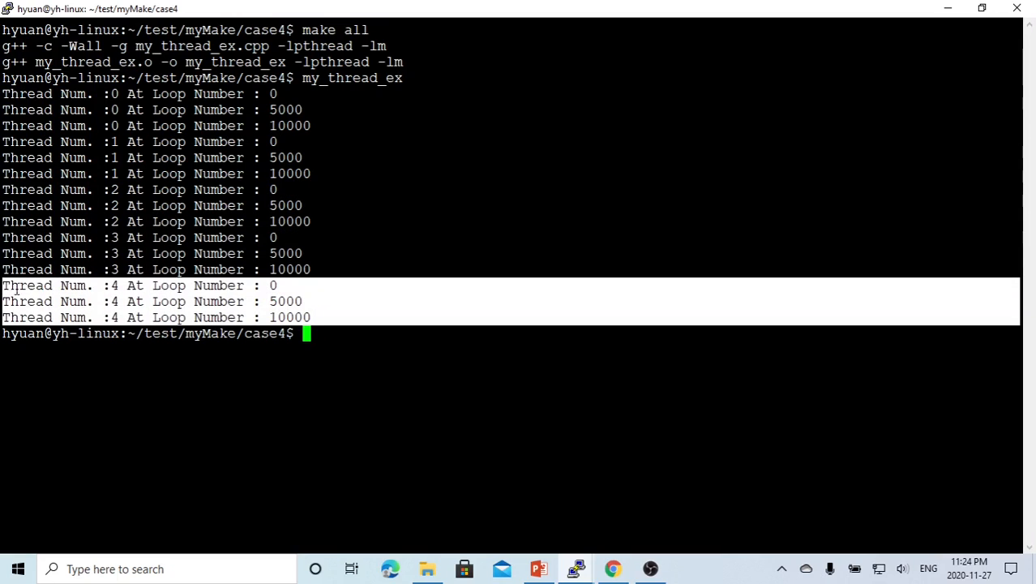
{"action": "mouse_move", "coordinate": [573, 568]}
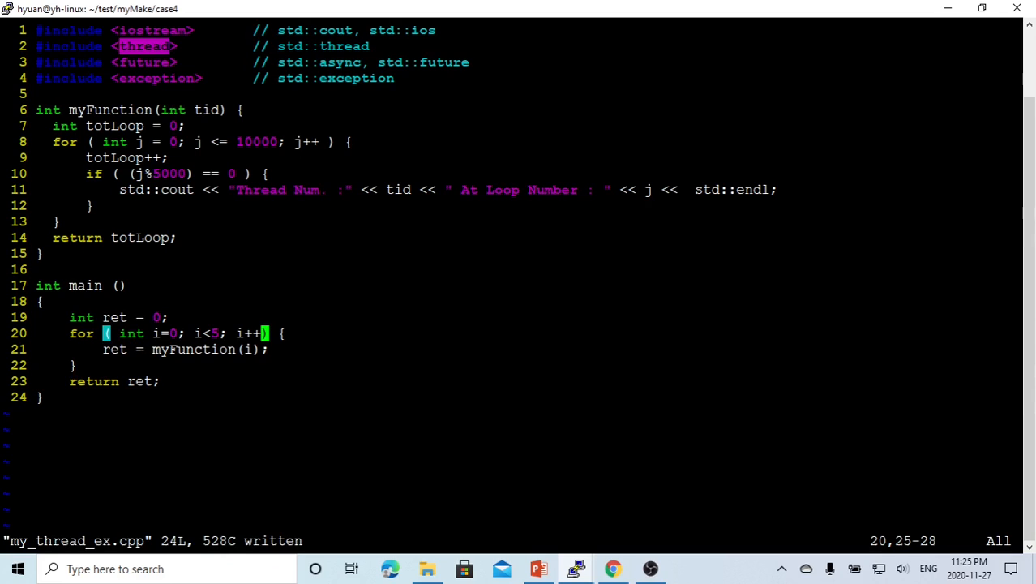
- Declare std::thread mTH[5] and assign mTH[i] = std::thread(myFunction, i) in the loop
{"action": "type", "text": "std::t"}
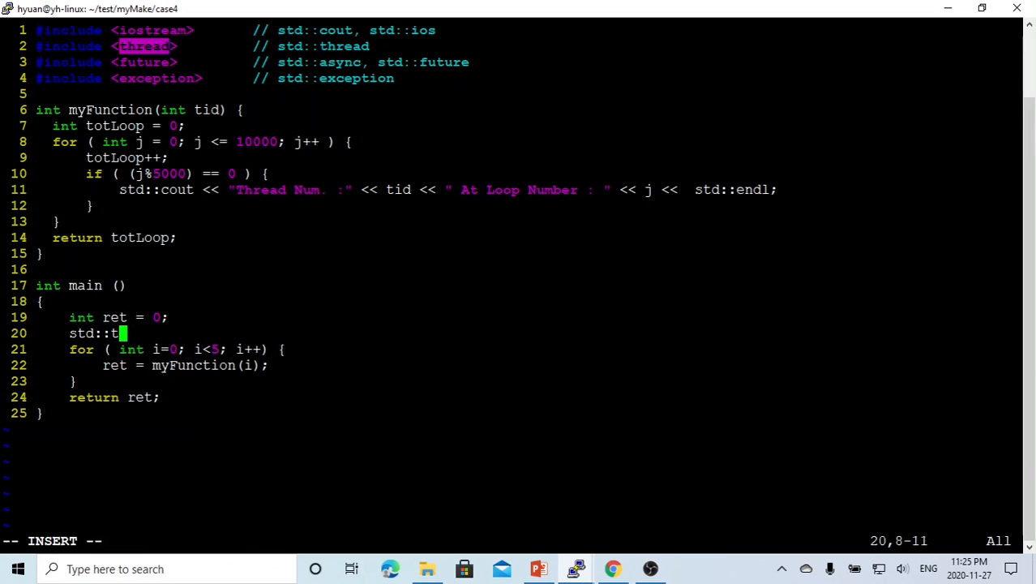
{"action": "type", "text": "hread"}
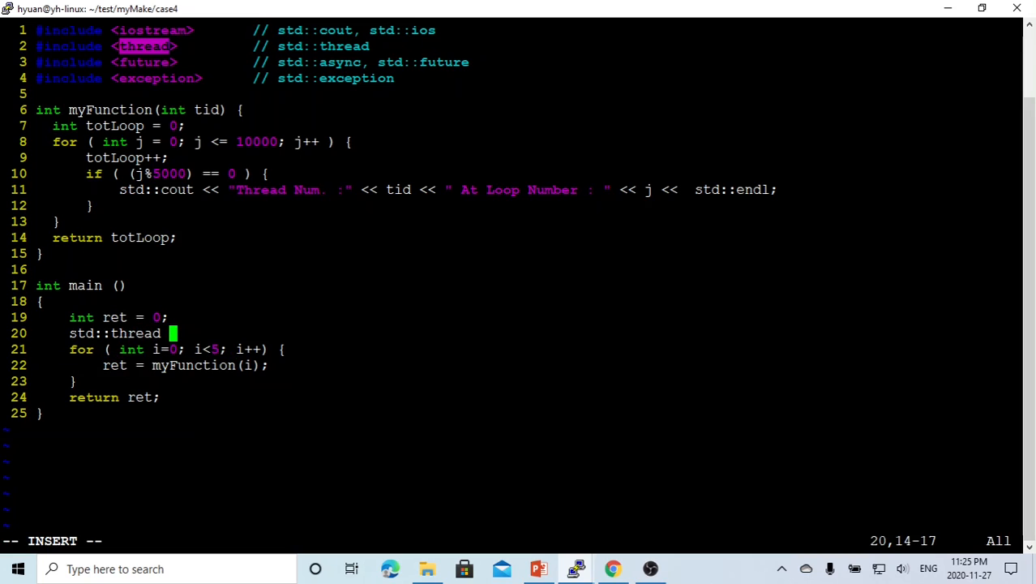
{"action": "type", "text": "mTH["}
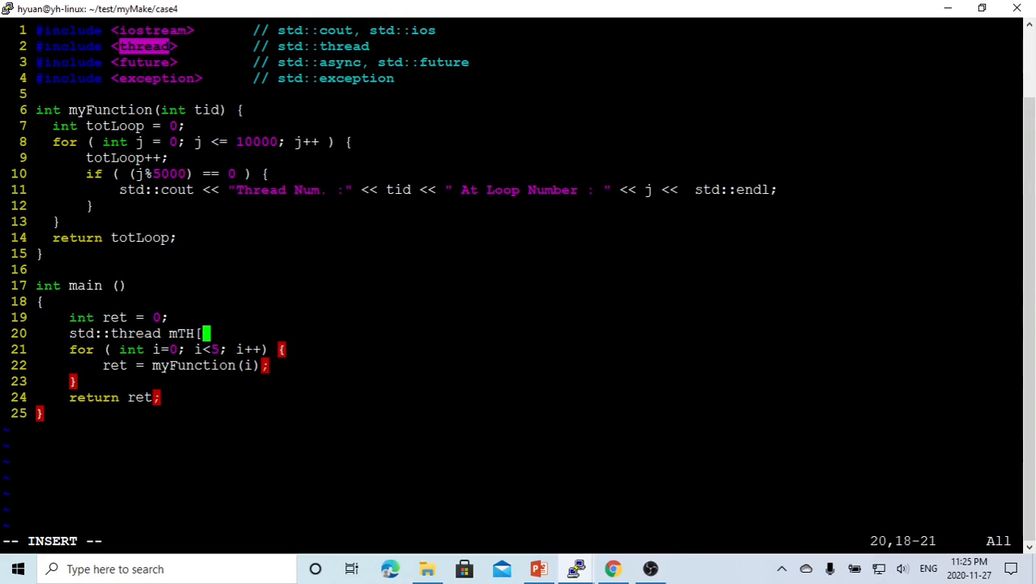
{"action": "type", "text": "5];"}
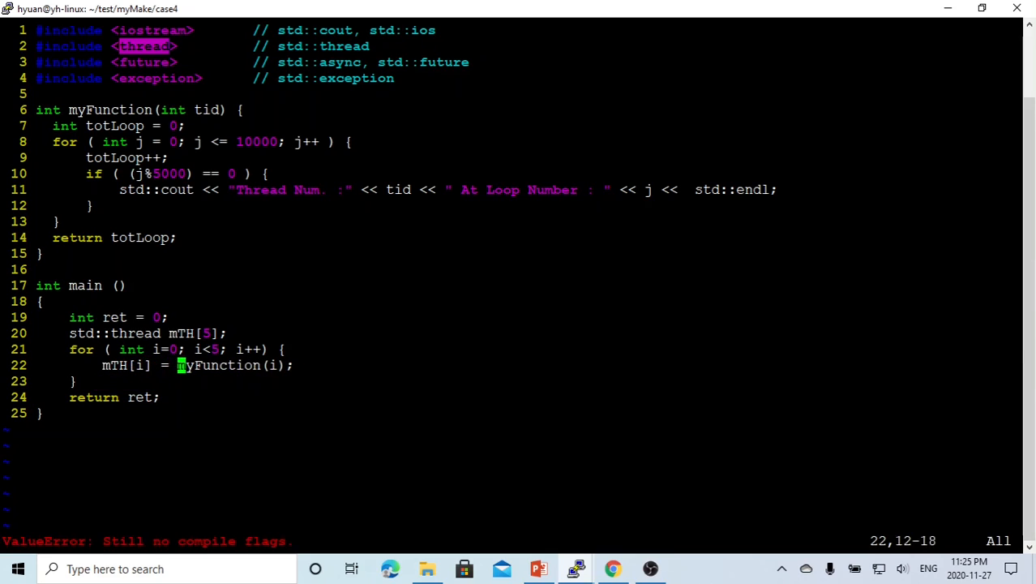
{"action": "type", "text": "std::thread("}
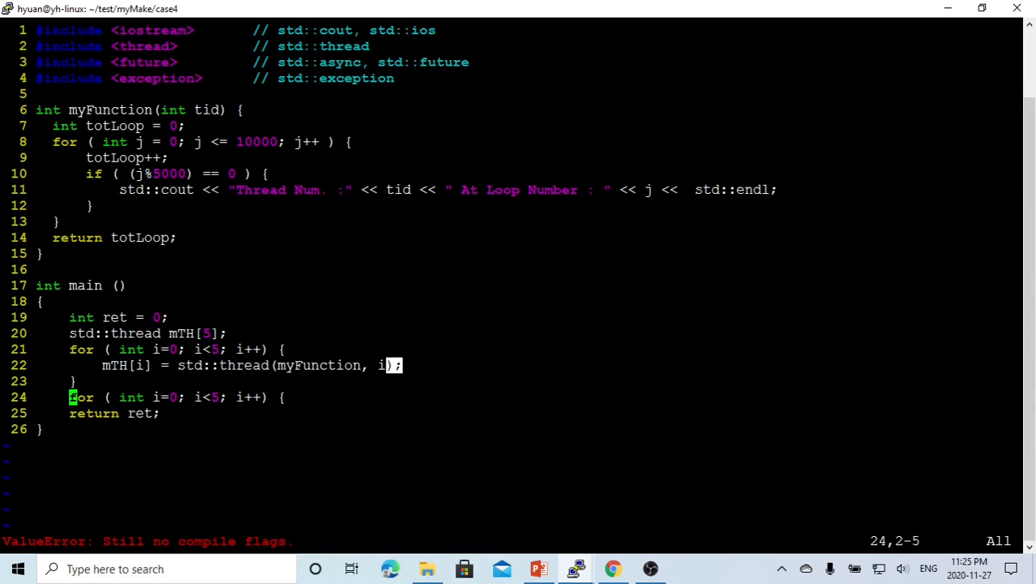
- Add mTH[i].join(); inside the second loop to wait for each thread
{"action": "key", "text": "o"}
{"action": "type", "text": "}"}
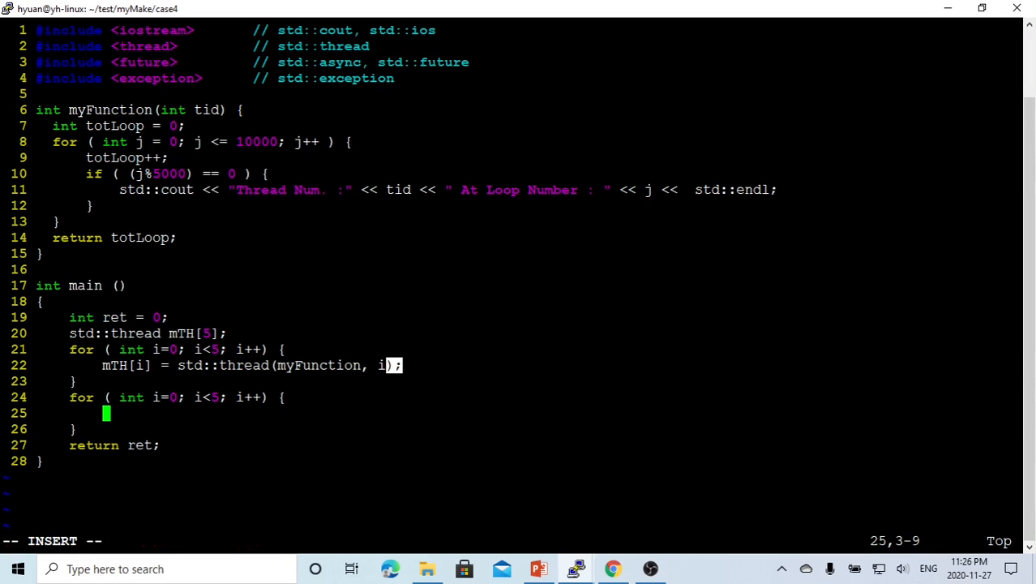
{"action": "type", "text": "mTH"}
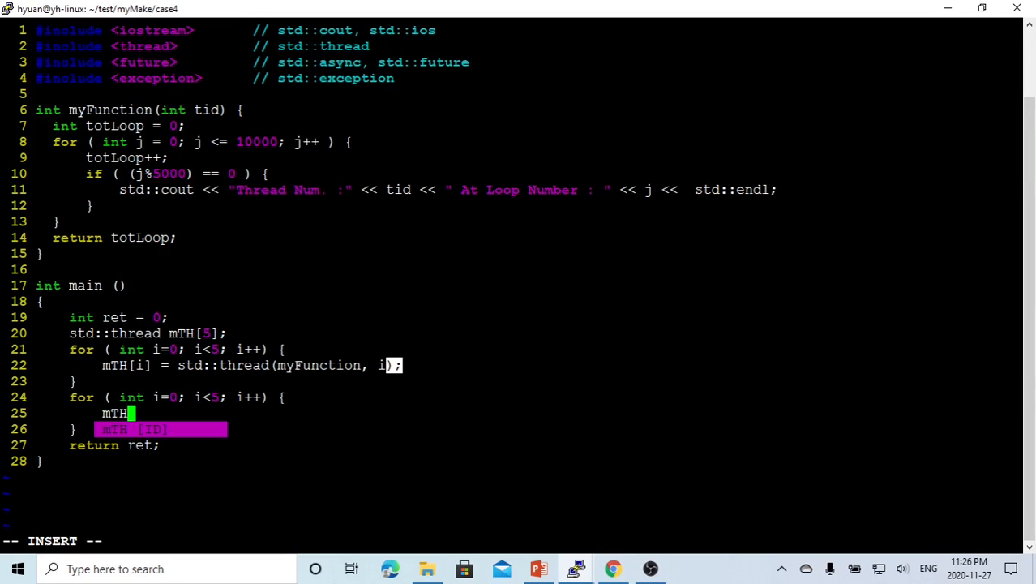
{"action": "type", "text": "[i]."}
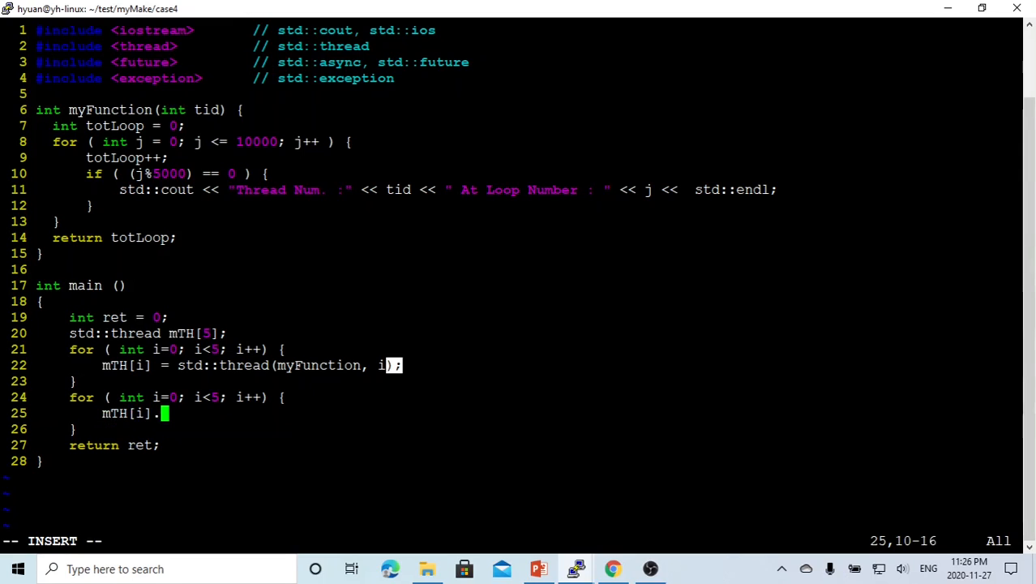
{"action": "type", "text": "join"}
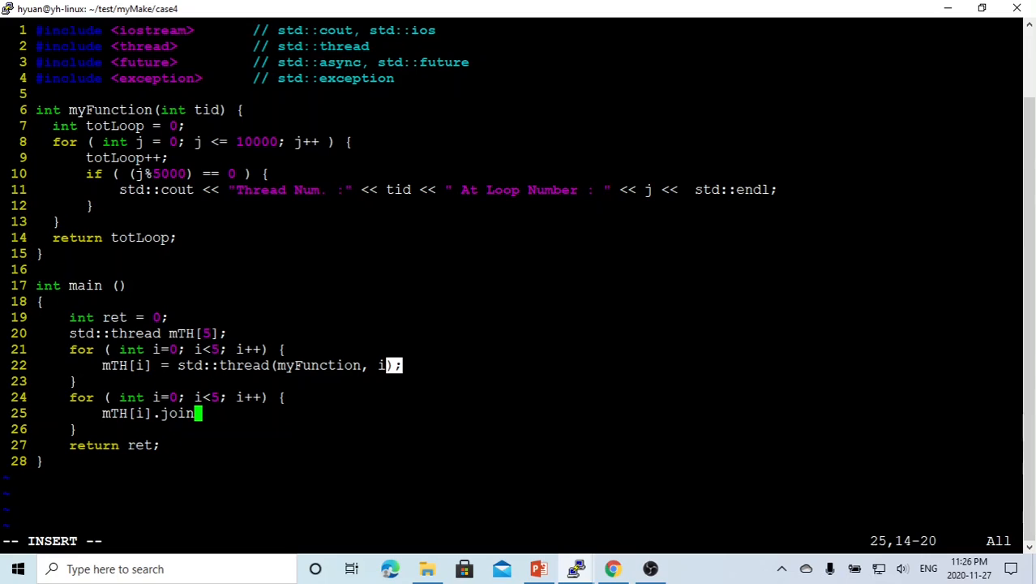
{"action": "type", "text": "();"}
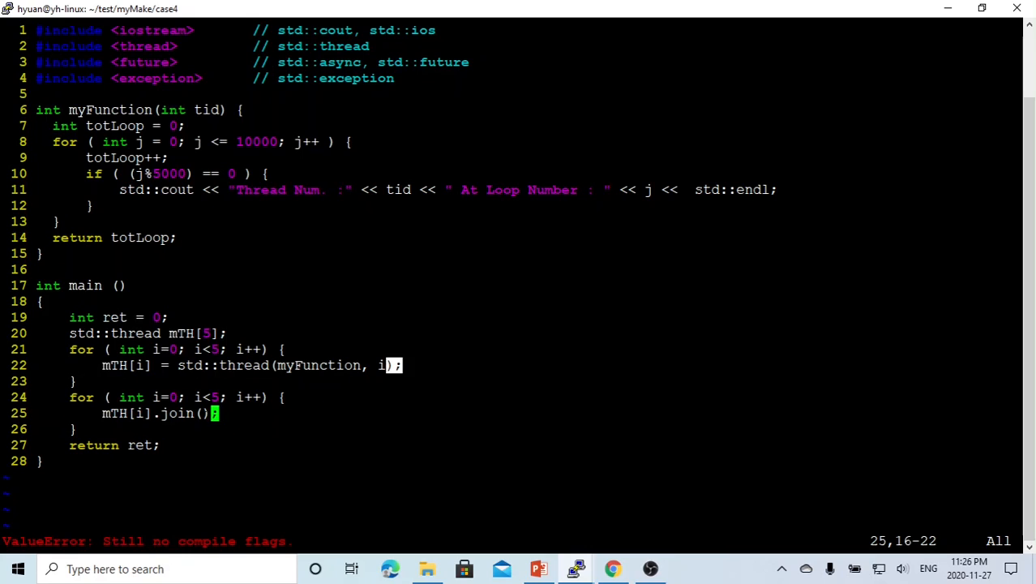
{"action": "double_click", "coordinate": [318, 364]}
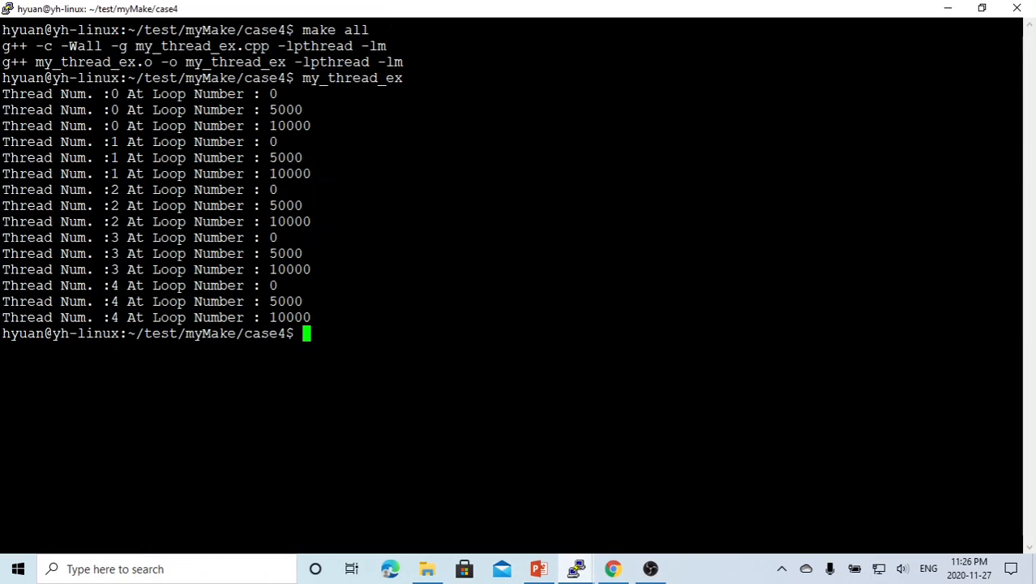
- Run make clean, make all and ./my_thread_ex for interleaved output, then reopen my_thread_ex.cpp in vim
{"action": "type", "text": "make clean"}
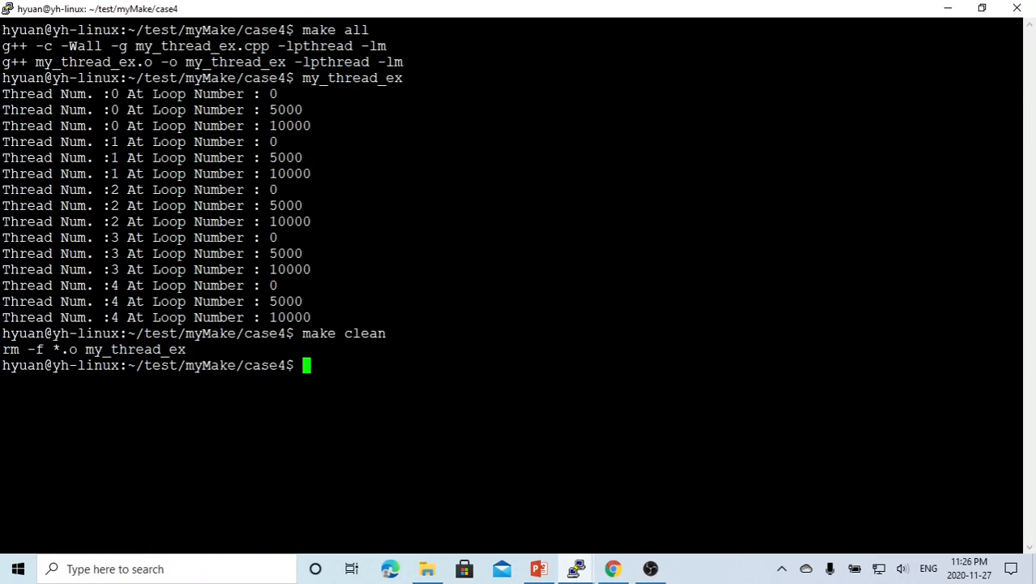
{"action": "type", "text": "make all"}
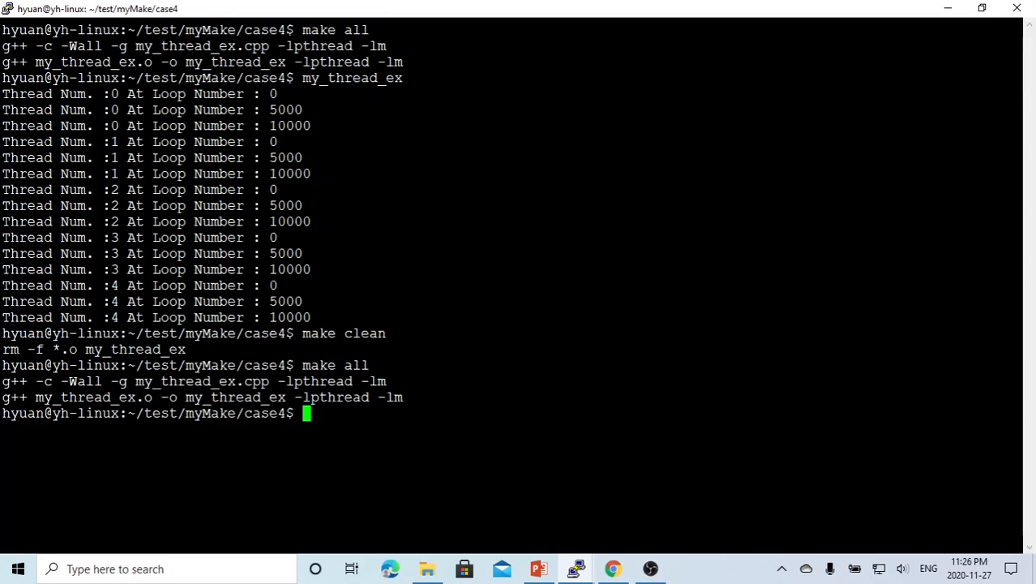
{"action": "type", "text": "c"}
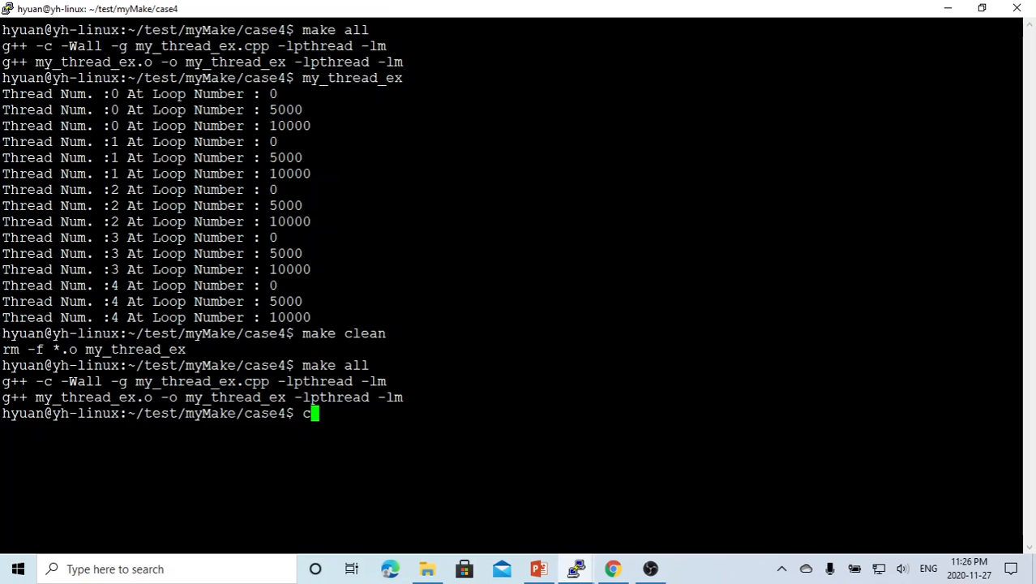
{"action": "type", "text": "lear"}
{"action": "type", "text": "my_thread_ex"}
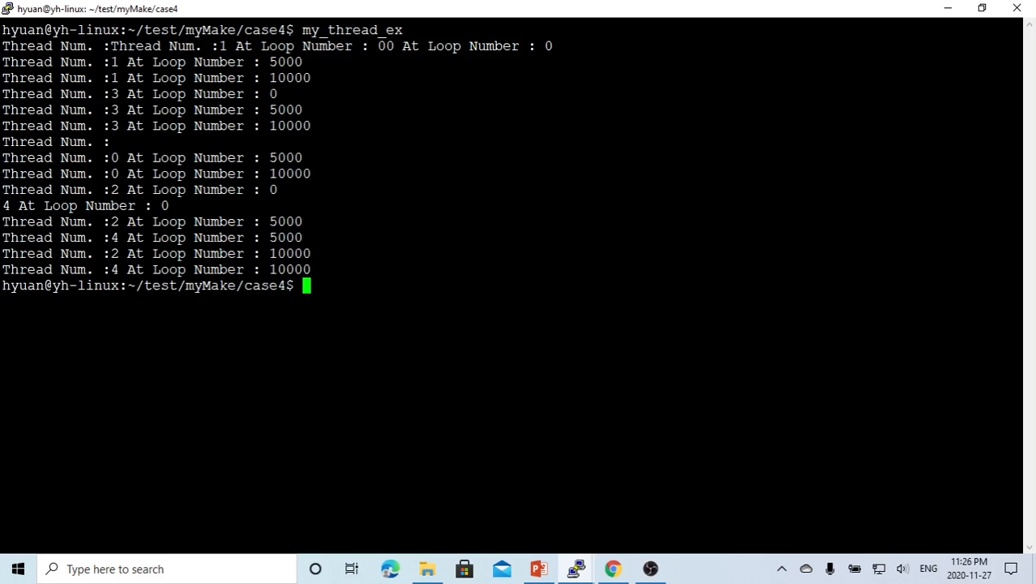
{"action": "type", "text": "cl"}
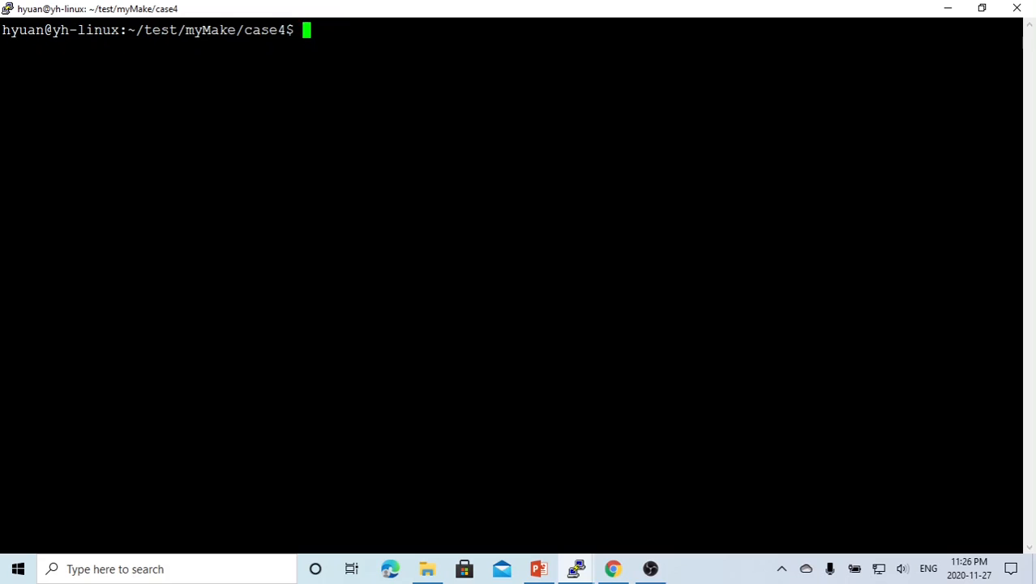
{"action": "type", "text": "my_thread_ex"}
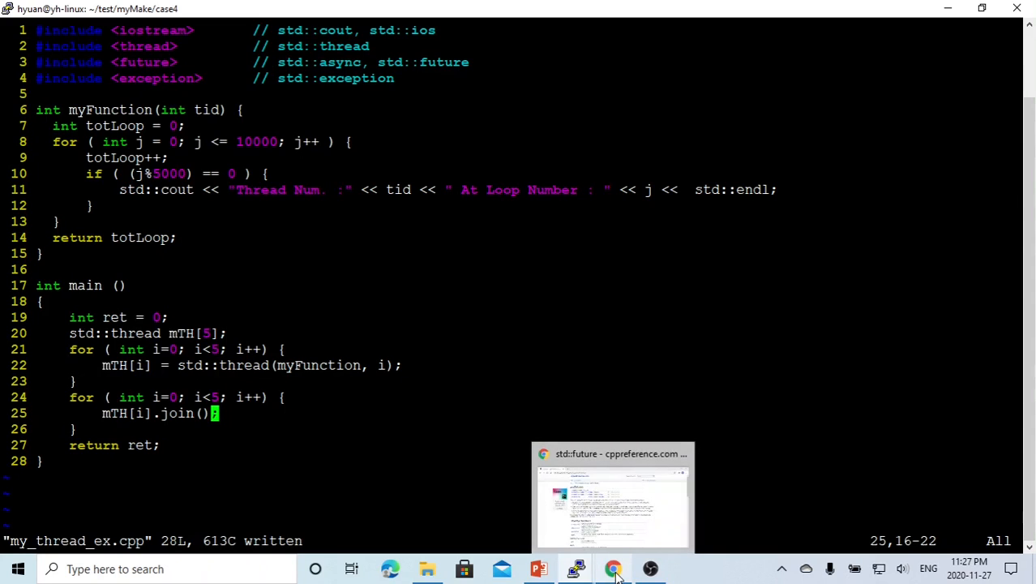
- Switch to the cppreference std::future page and highlight its asynchronous-results description sentence
{"action": "left_click", "coordinate": [613, 568]}
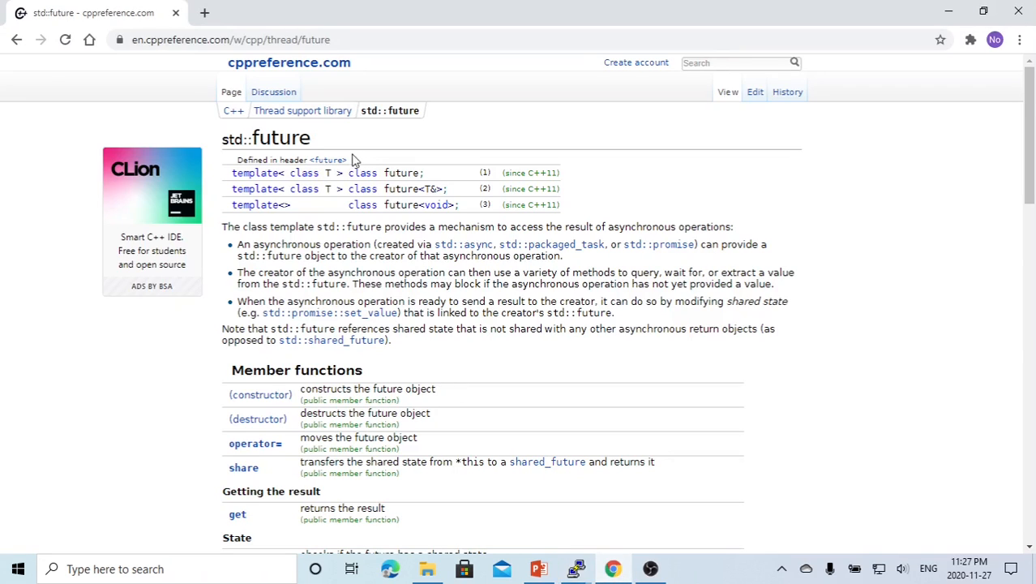
{"action": "mouse_move", "coordinate": [347, 200]}
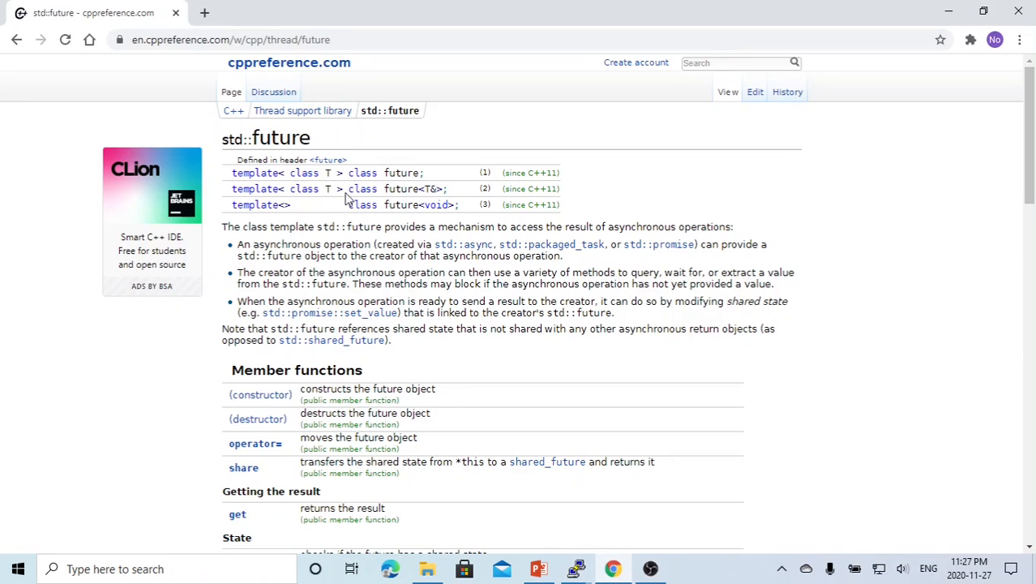
{"action": "mouse_move", "coordinate": [510, 217]}
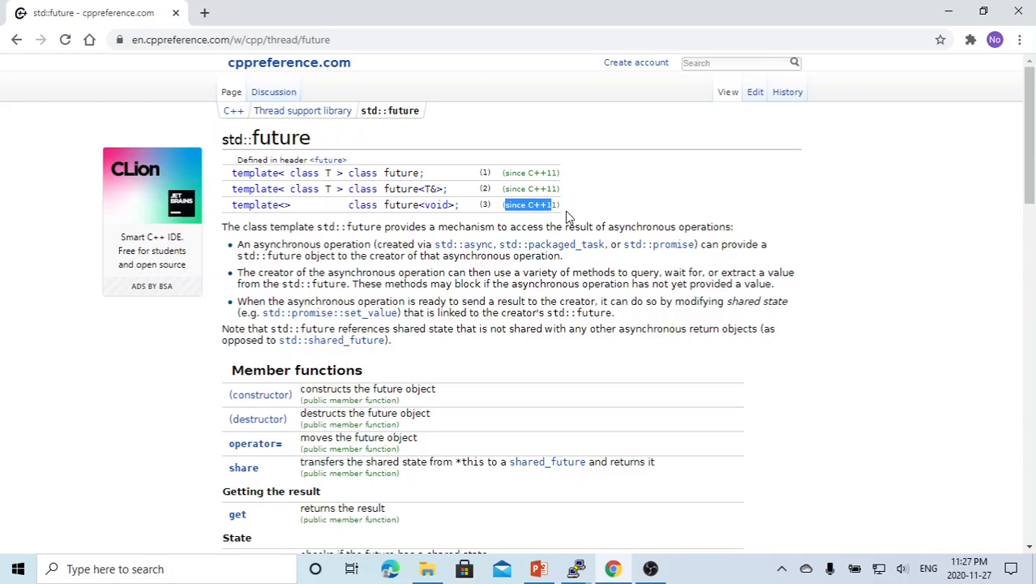
{"action": "mouse_move", "coordinate": [227, 231]}
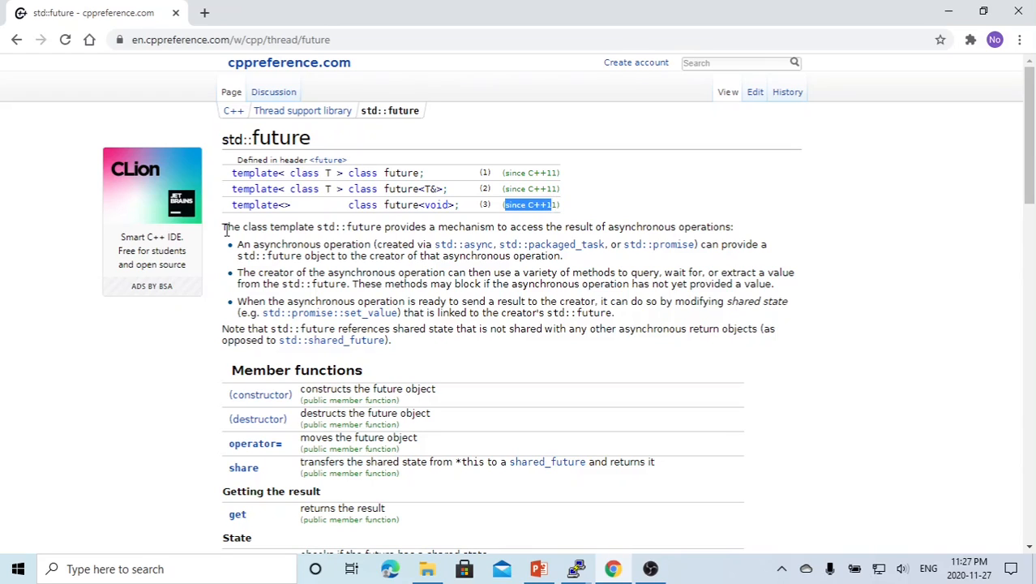
{"action": "left_click_drag", "start_coordinate": [222, 227], "coordinate": [377, 227]}
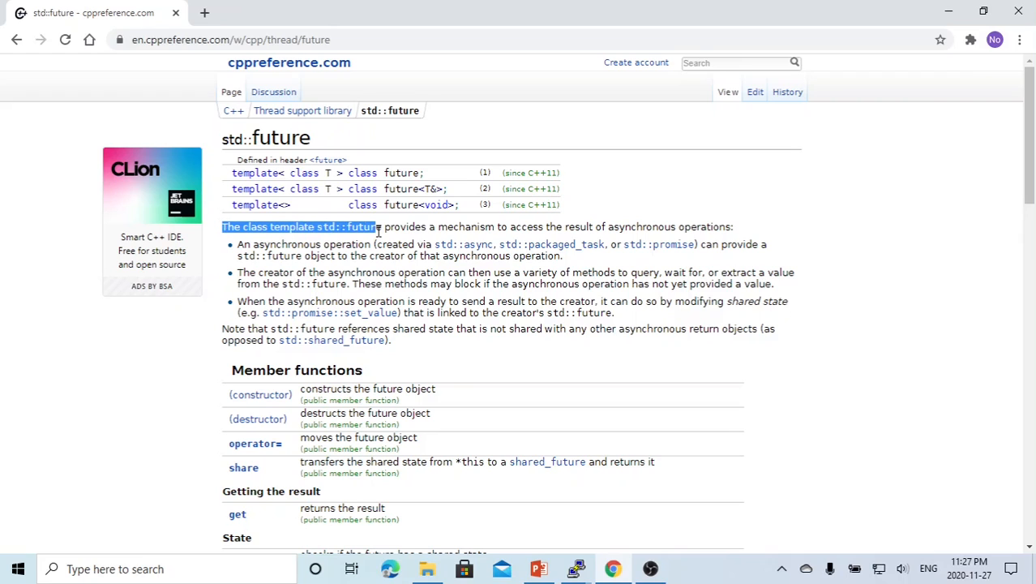
{"action": "left_click_drag", "start_coordinate": [377, 227], "coordinate": [457, 227]}
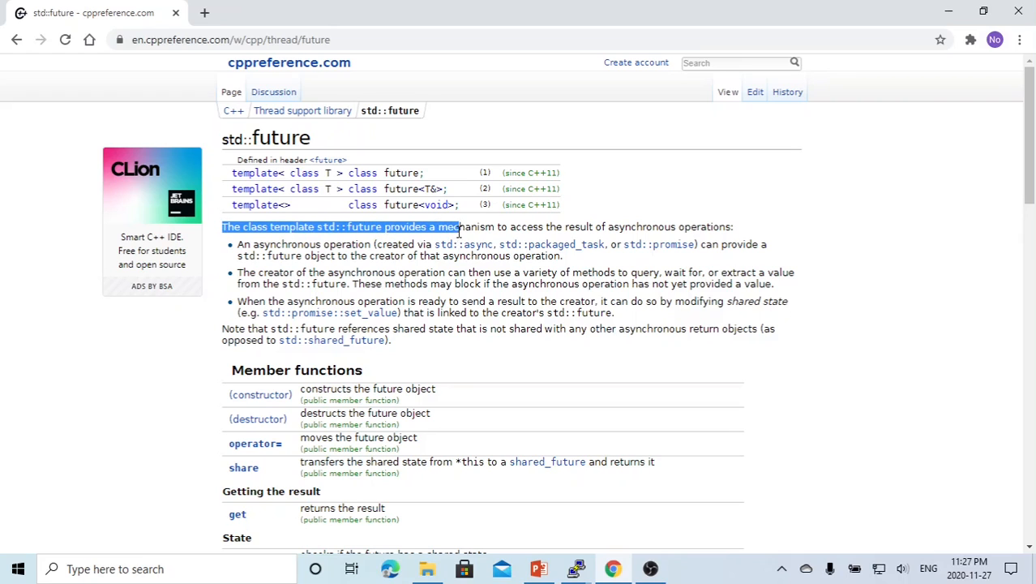
{"action": "left_click_drag", "start_coordinate": [457, 227], "coordinate": [617, 227]}
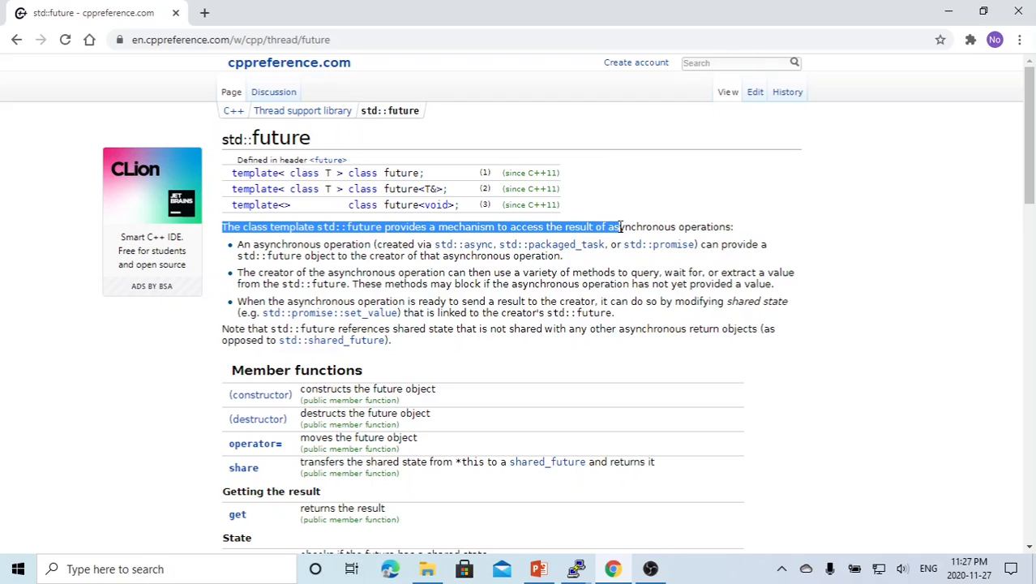
{"action": "left_click_drag", "start_coordinate": [616, 227], "coordinate": [684, 226]}
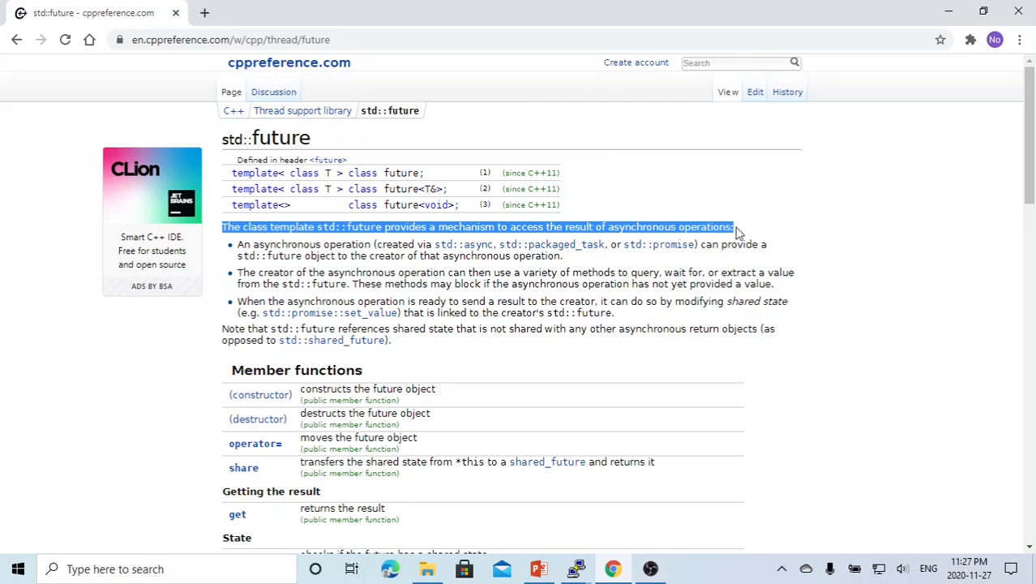
{"action": "left_click", "coordinate": [259, 243]}
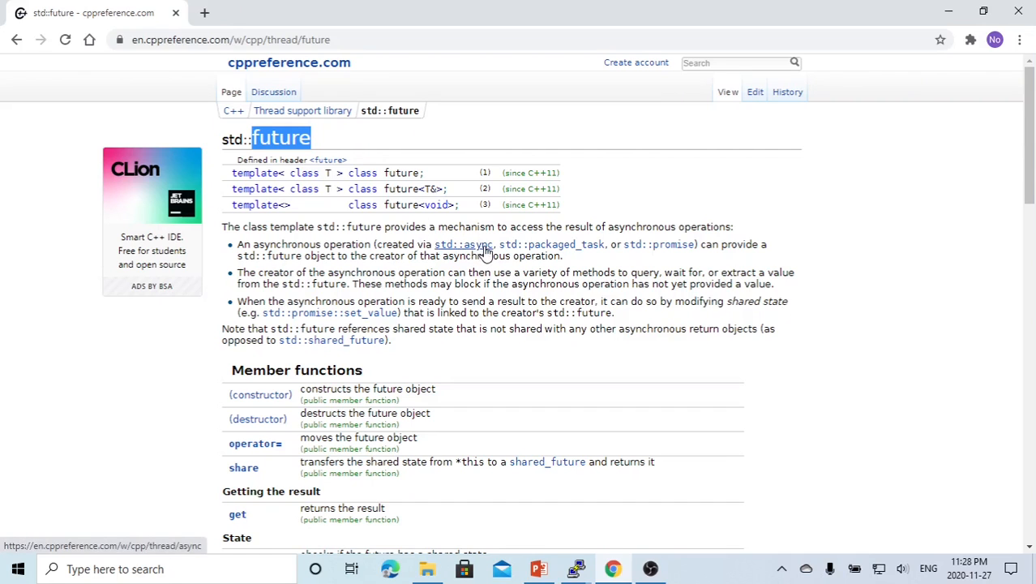
{"action": "mouse_move", "coordinate": [613, 231]}
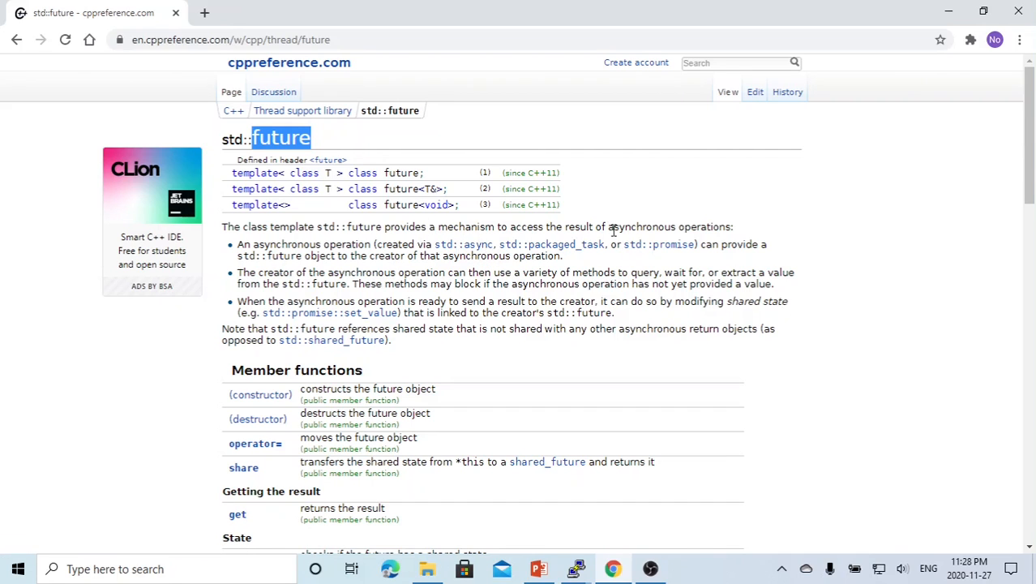
{"action": "mouse_move", "coordinate": [571, 568]}
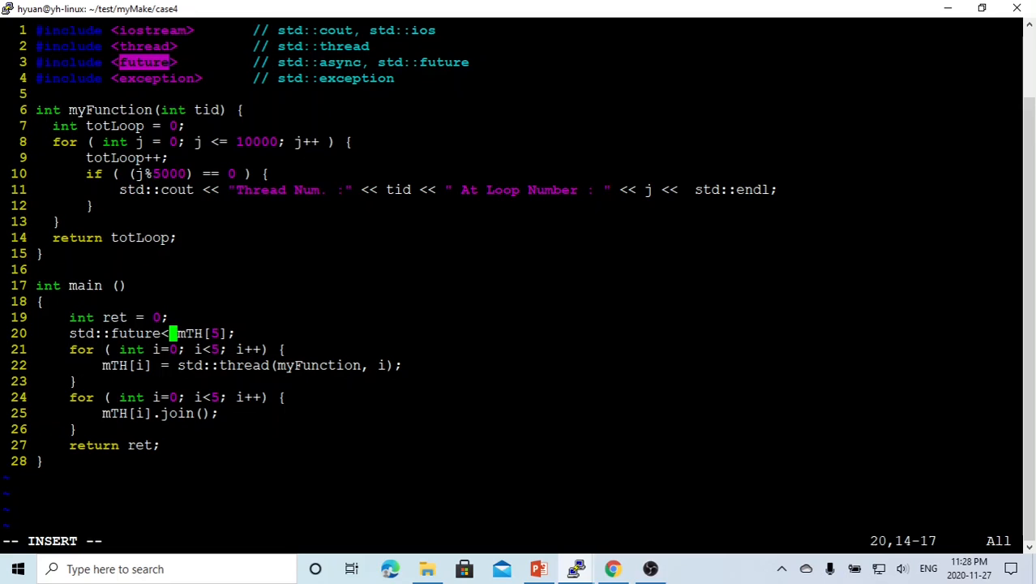
- Change mTH to std::future<int> mTH[5] and launch mTH[i] = std::async(myFunction, i)
{"action": "type", "text": "in"}
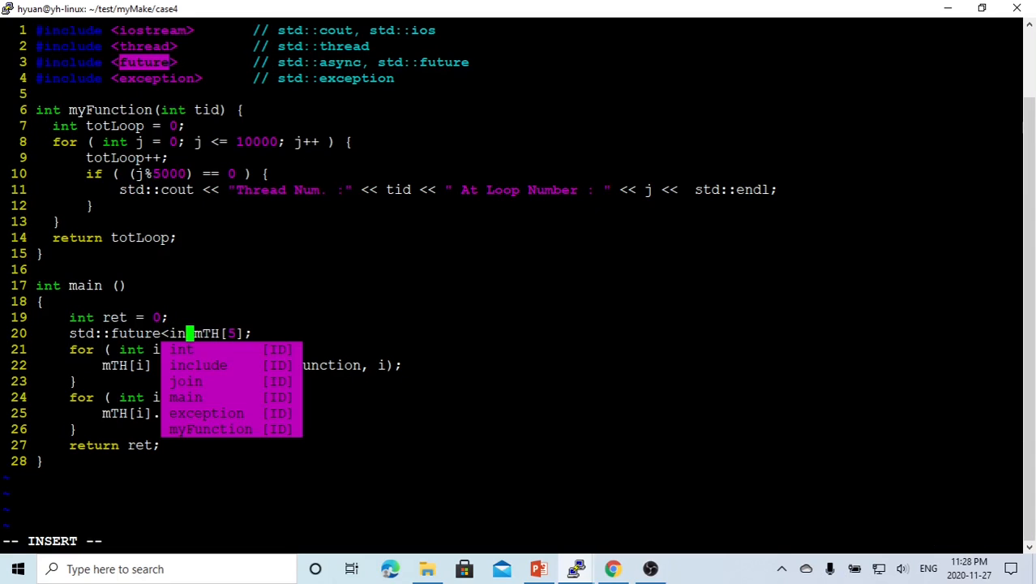
{"action": "type", "text": ">"}
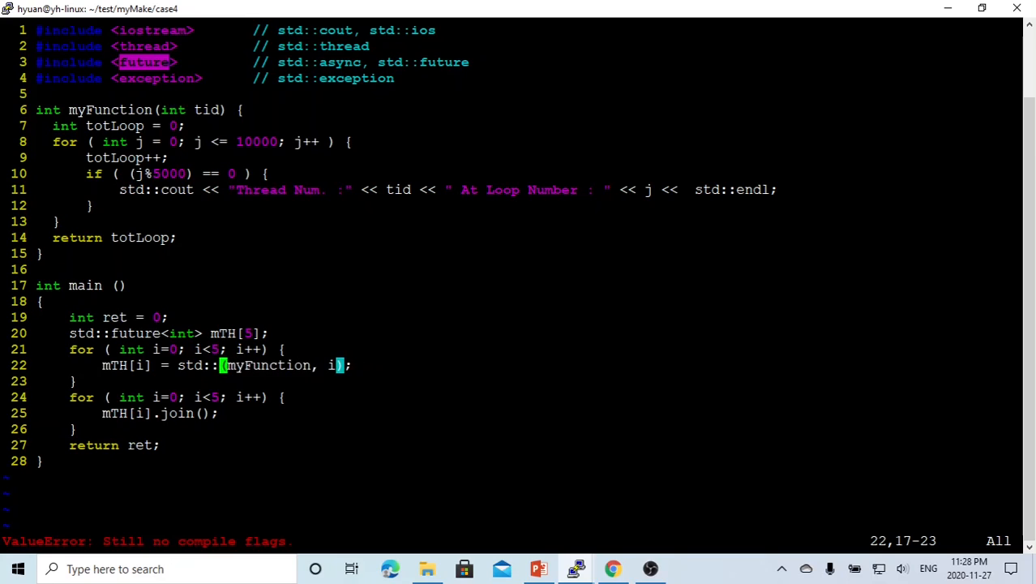
{"action": "type", "text": "async"}
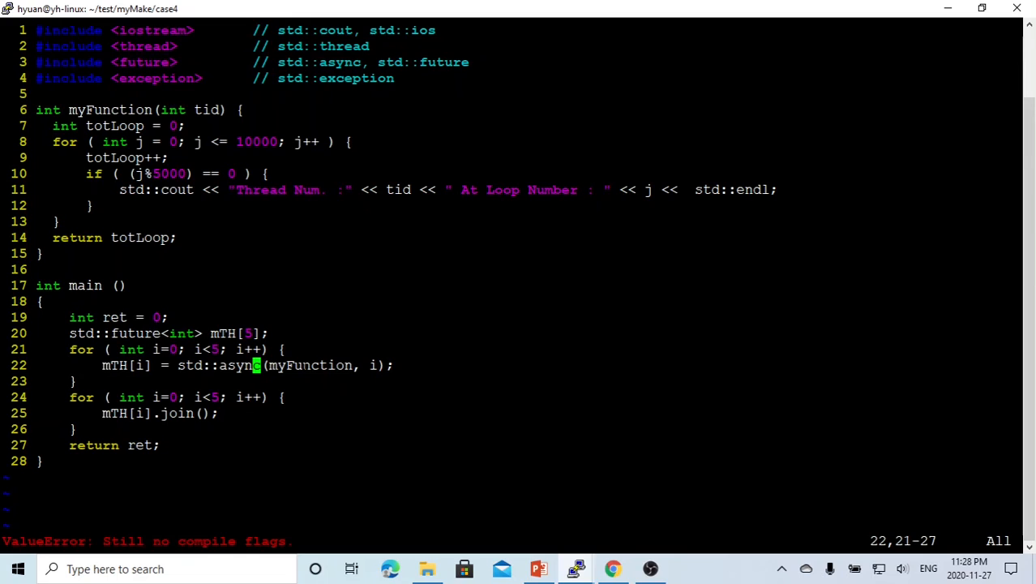
{"action": "double_click", "coordinate": [311, 365]}
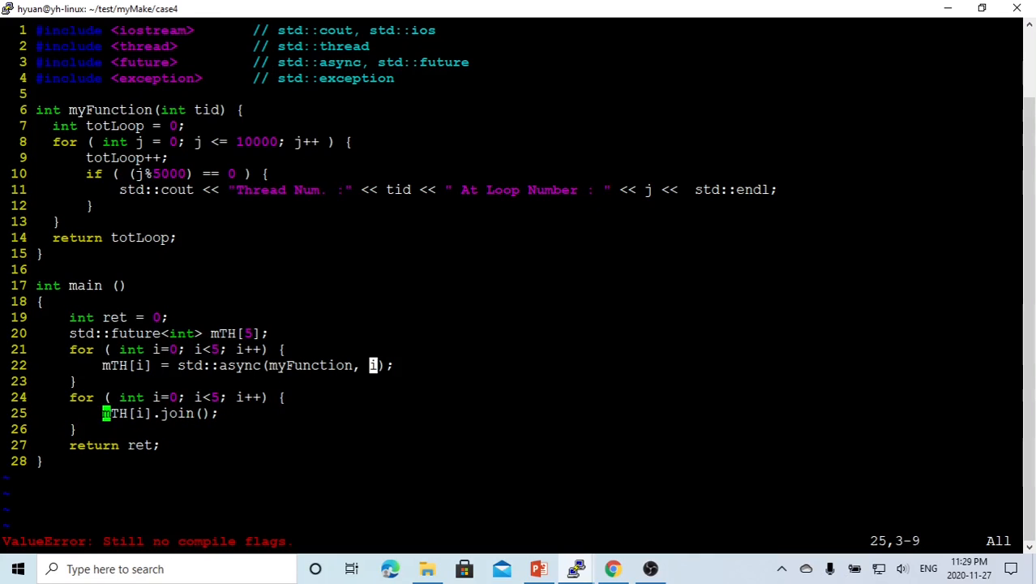
- Replace the join with ret = mTH[i].get(); in the second loop and save
{"action": "type", "text": "ret ="}
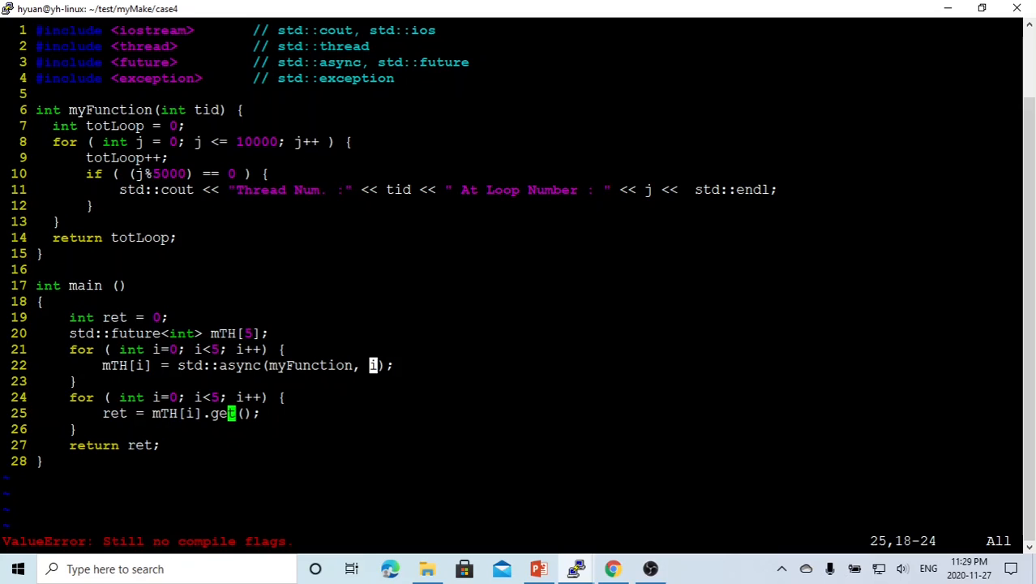
{"action": "type", "text": "i"}
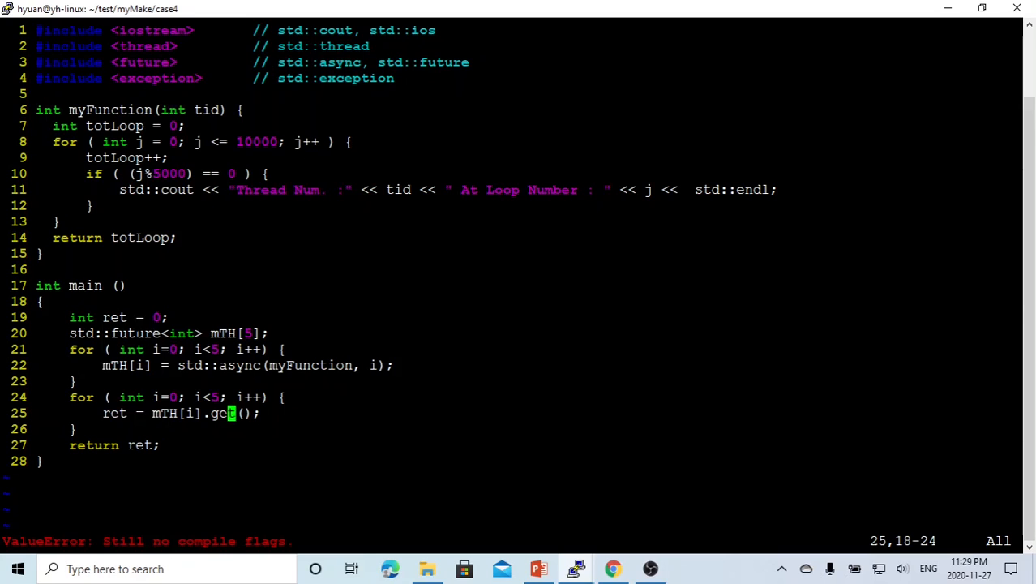
{"action": "double_click", "coordinate": [240, 365]}
{"action": "type", "text": "make cme"}
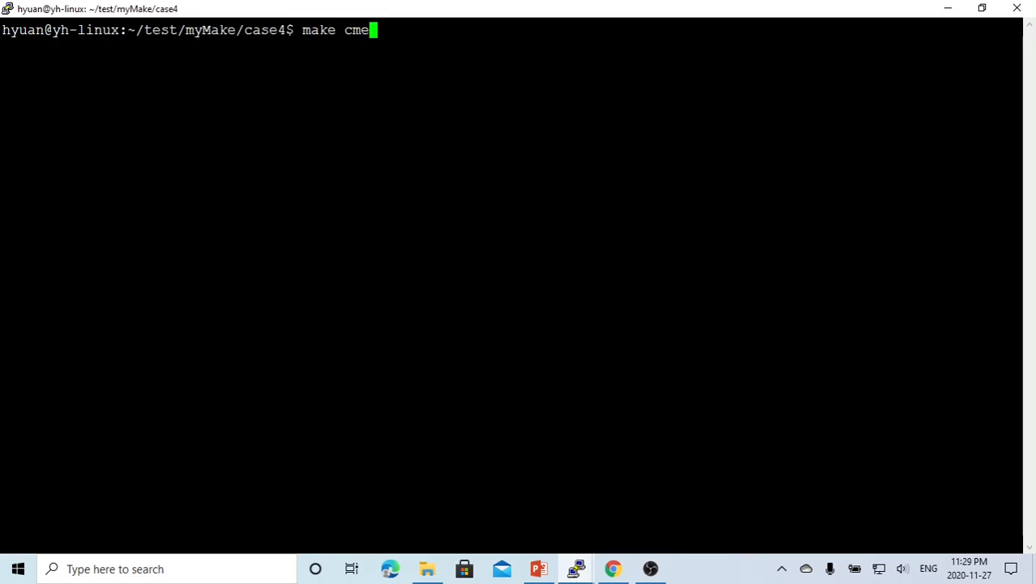
- Run make clean, make my_thread_ex and ./my_thread_ex twice to show the async tasks' output
{"action": "key", "text": "BackSpace"}
{"action": "type", "text": "lean"}
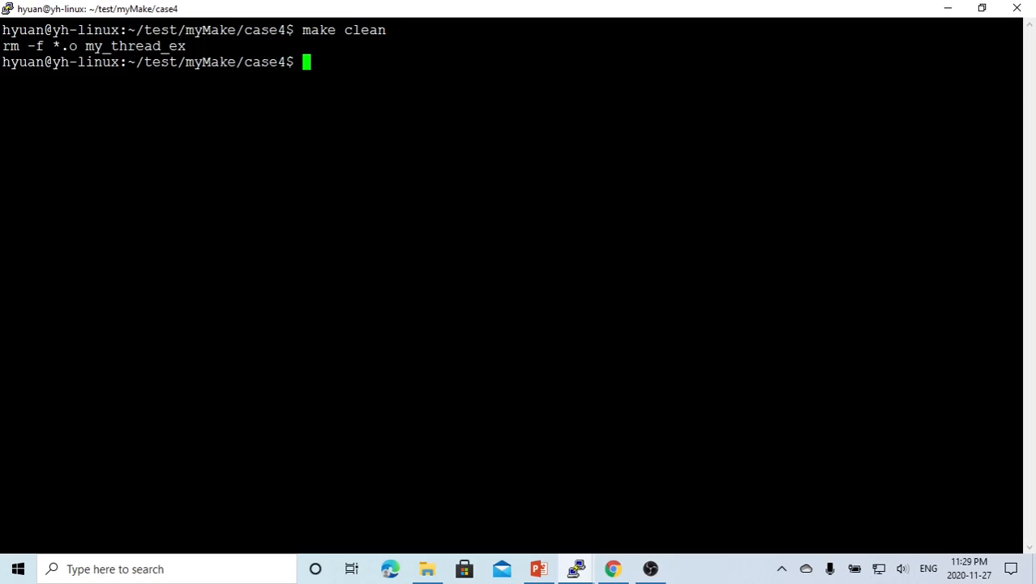
{"action": "type", "text": "make"}
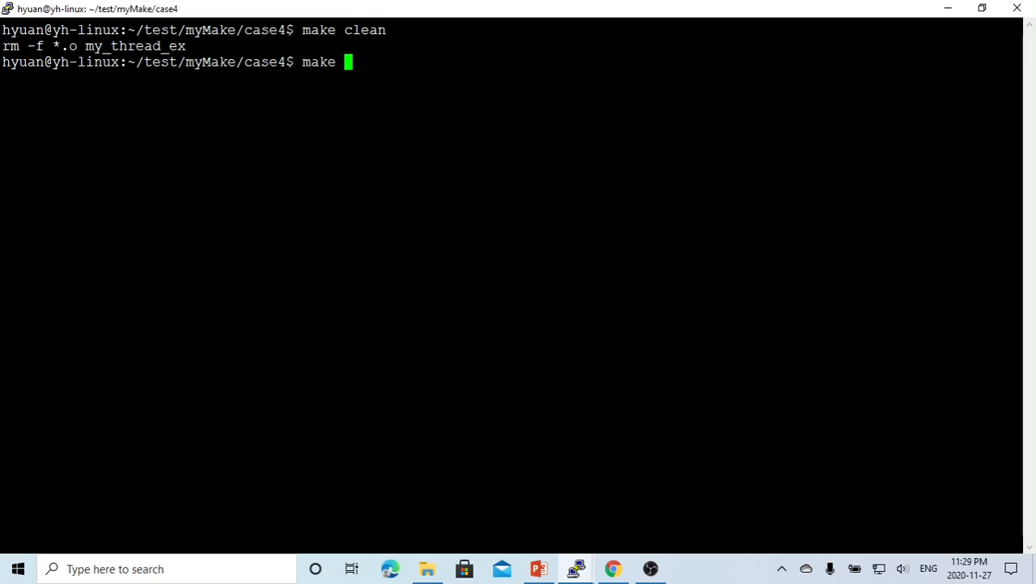
{"action": "type", "text": "my_thread_ex"}
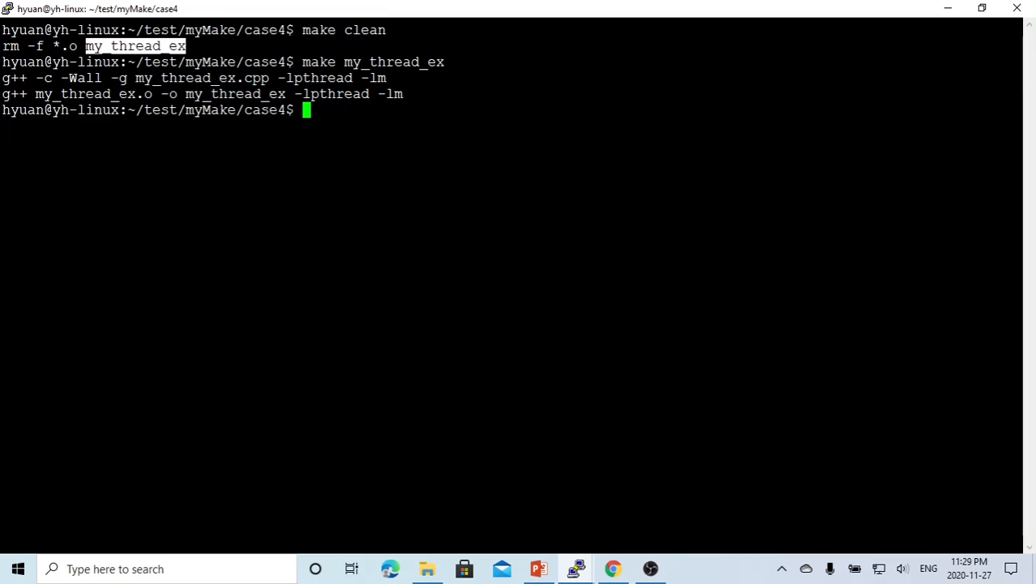
{"action": "type", "text": "my_thread_ex"}
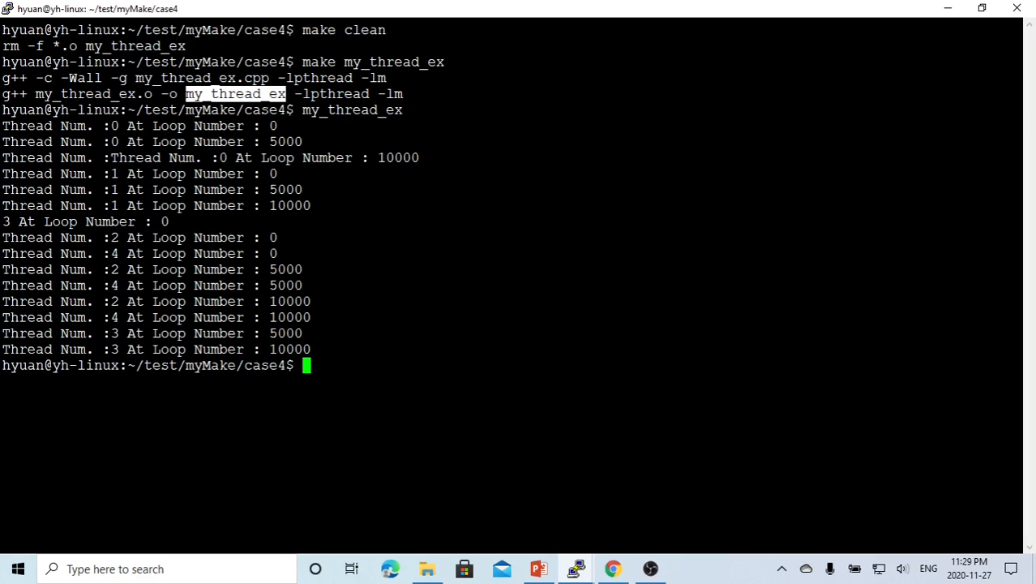
{"action": "type", "text": "clear"}
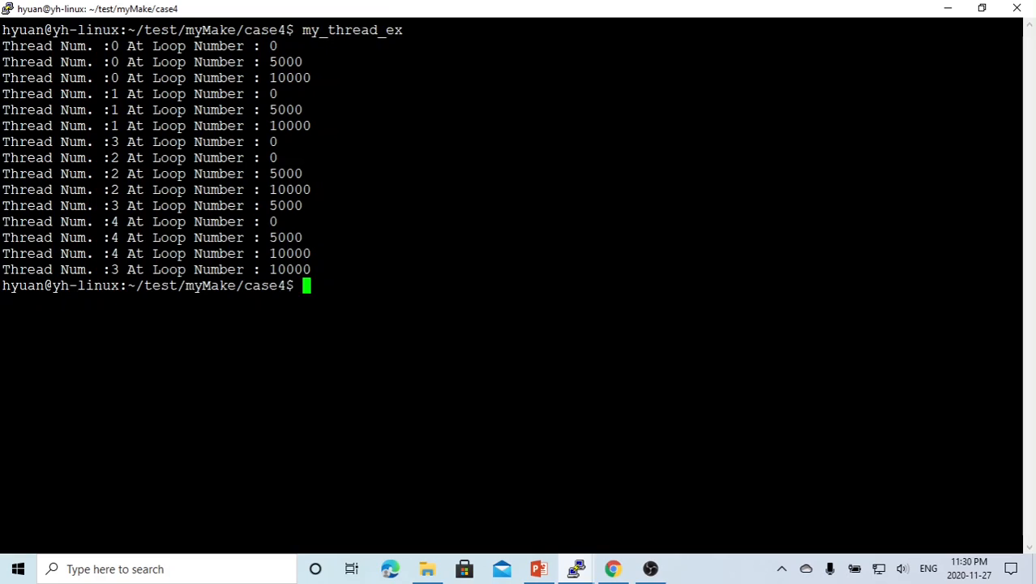
{"action": "double_click", "coordinate": [293, 78]}
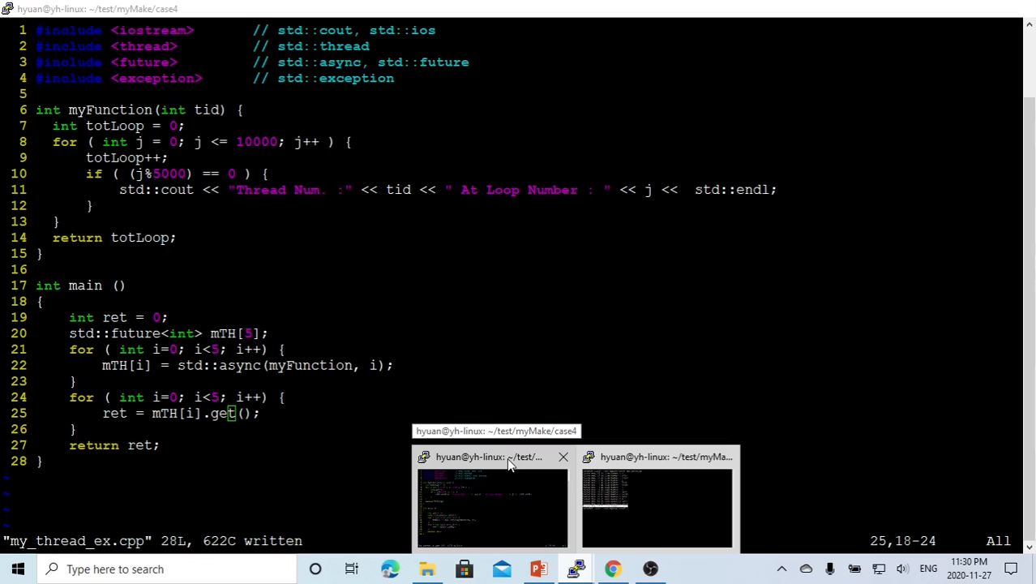
{"action": "mouse_move", "coordinate": [499, 463]}
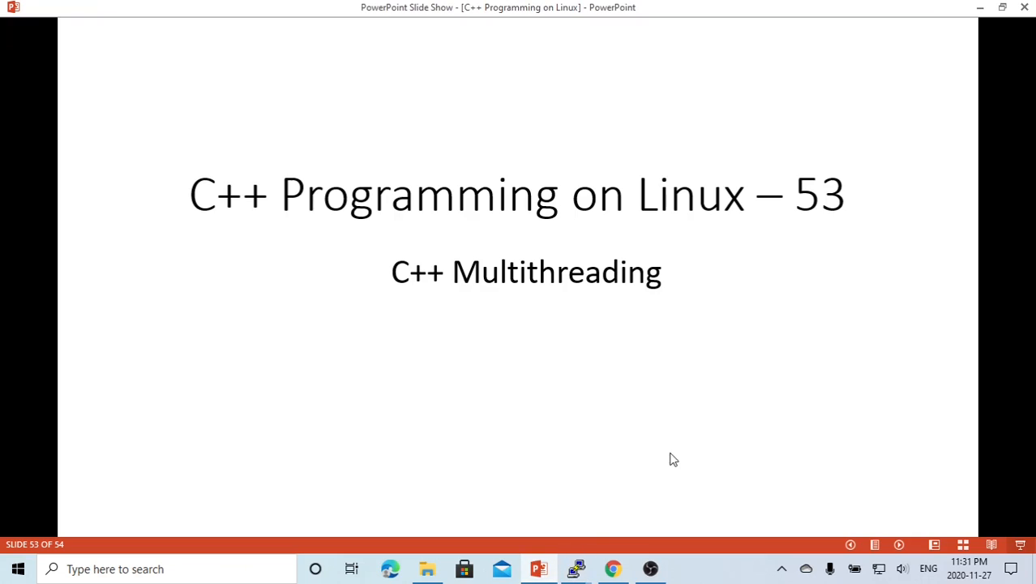
{"action": "mouse_move", "coordinate": [671, 453]}
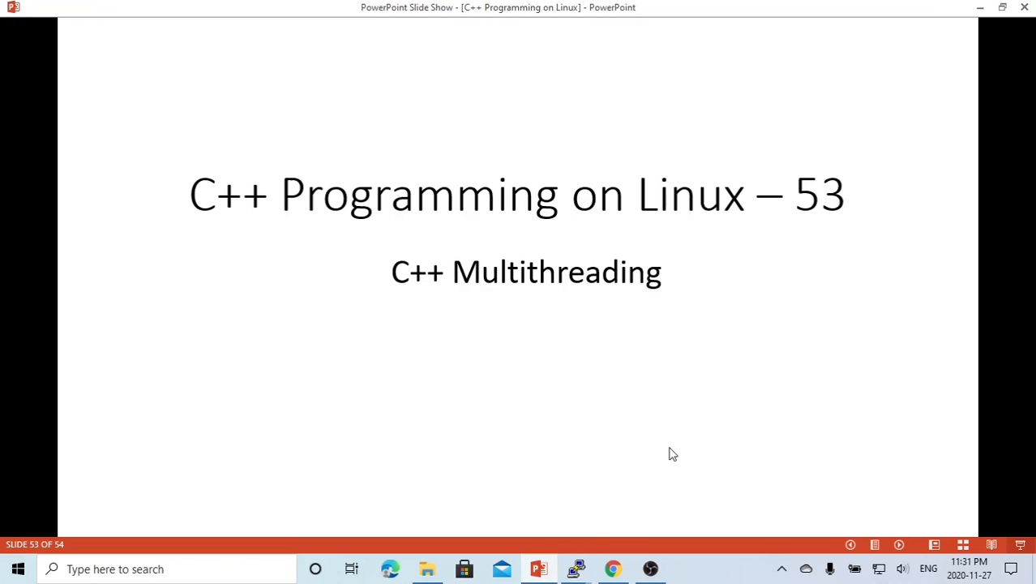